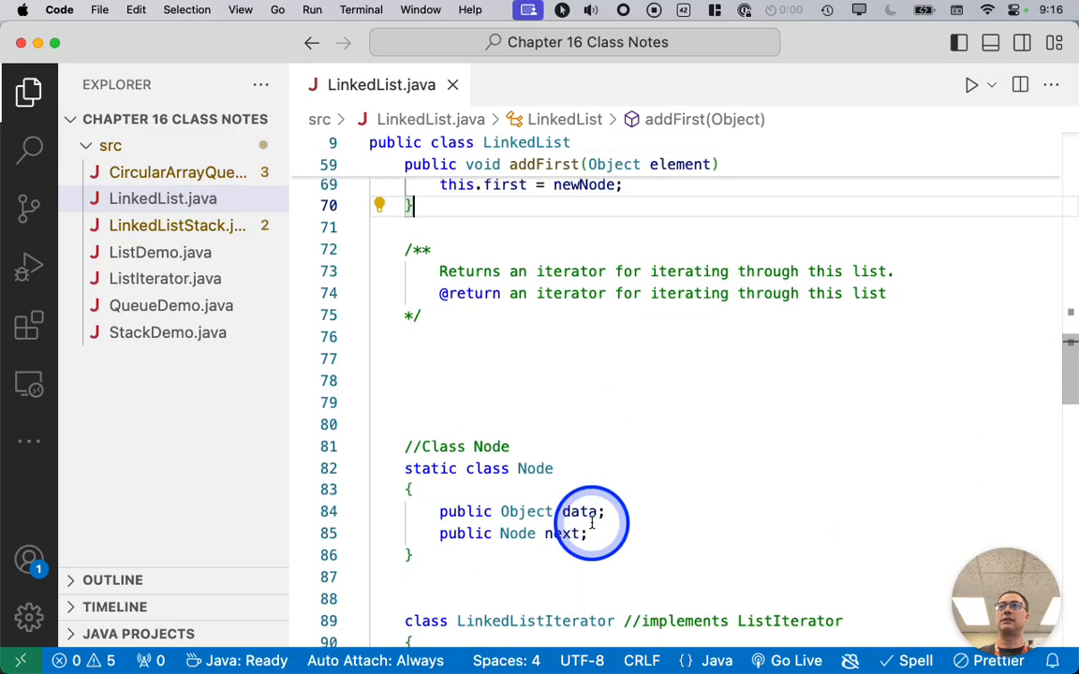
# Step: Scroll down past the Node class to the LinkedListIterator class and its private data comment
pyautogui.scroll(-3)
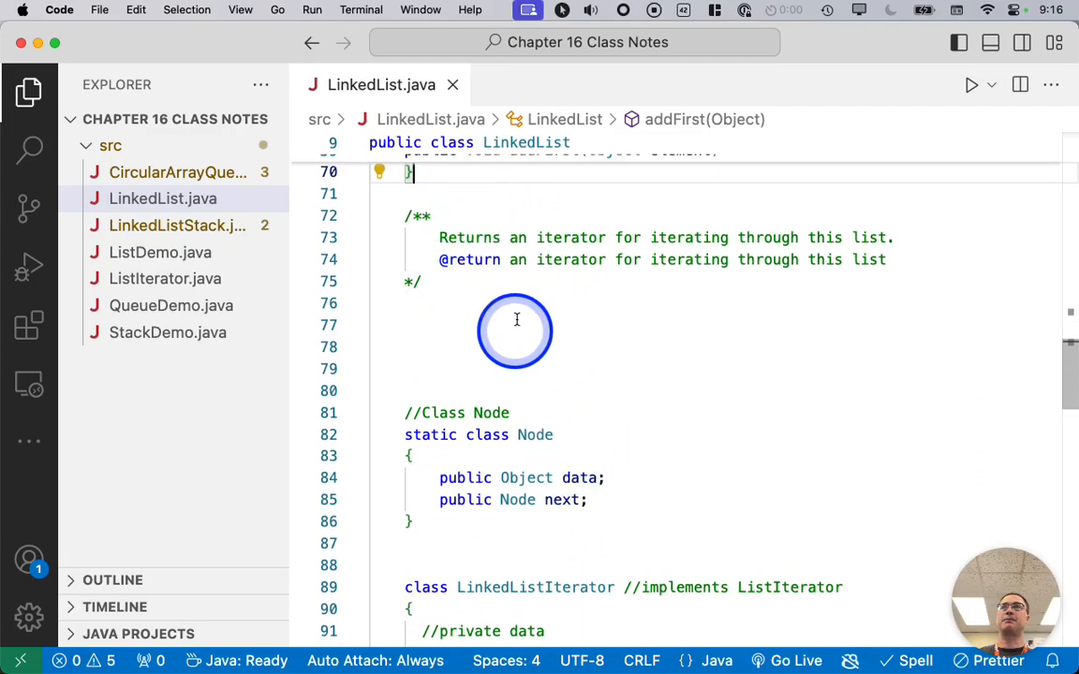
pyautogui.scroll(-3)
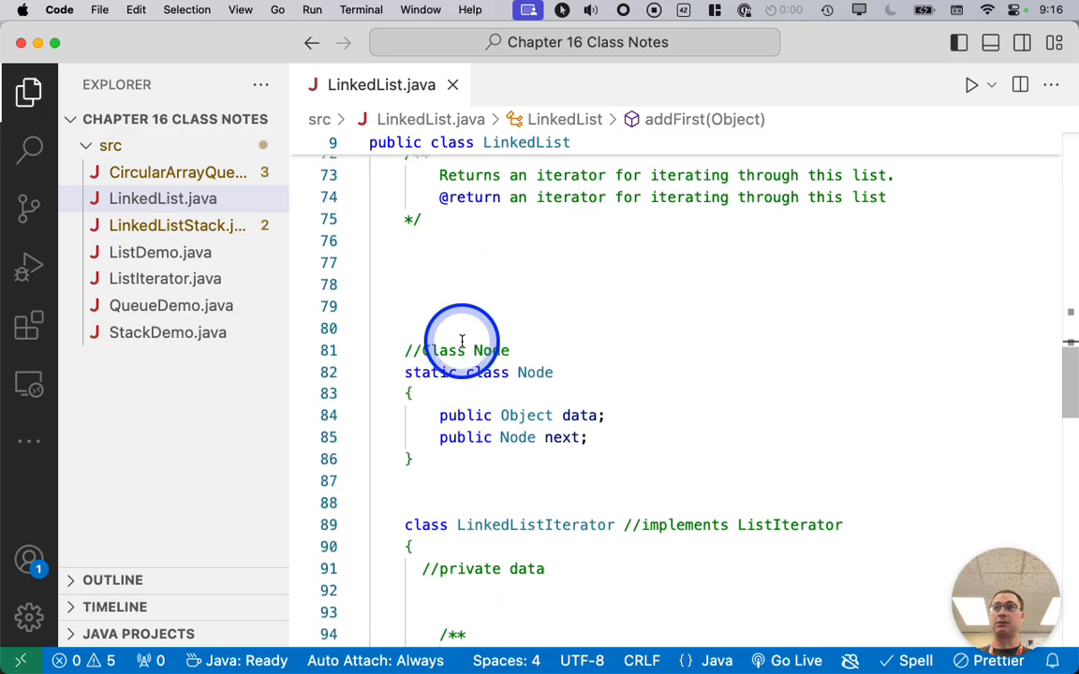
pyautogui.scroll(-3)
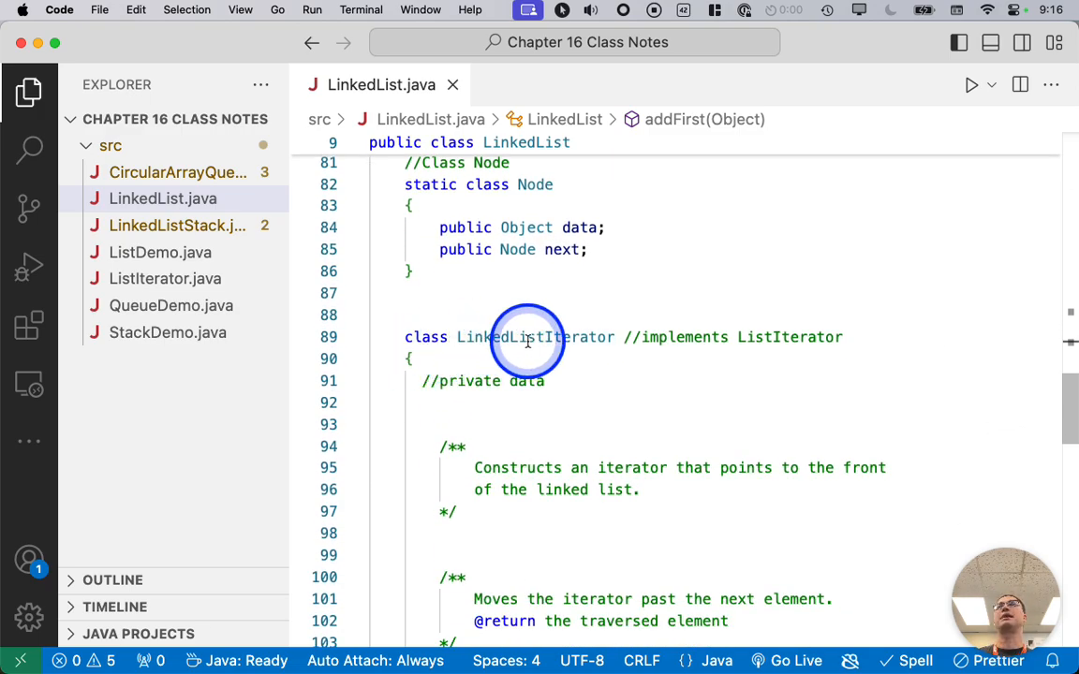
pyautogui.moveTo(434, 350)
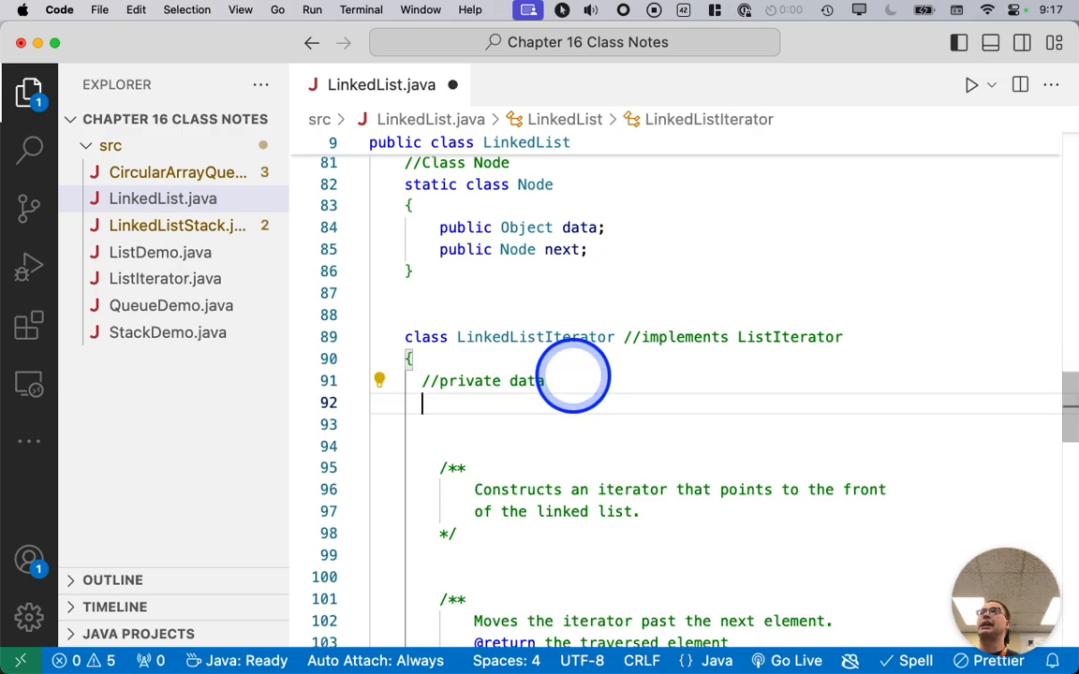
pyautogui.moveTo(590, 491)
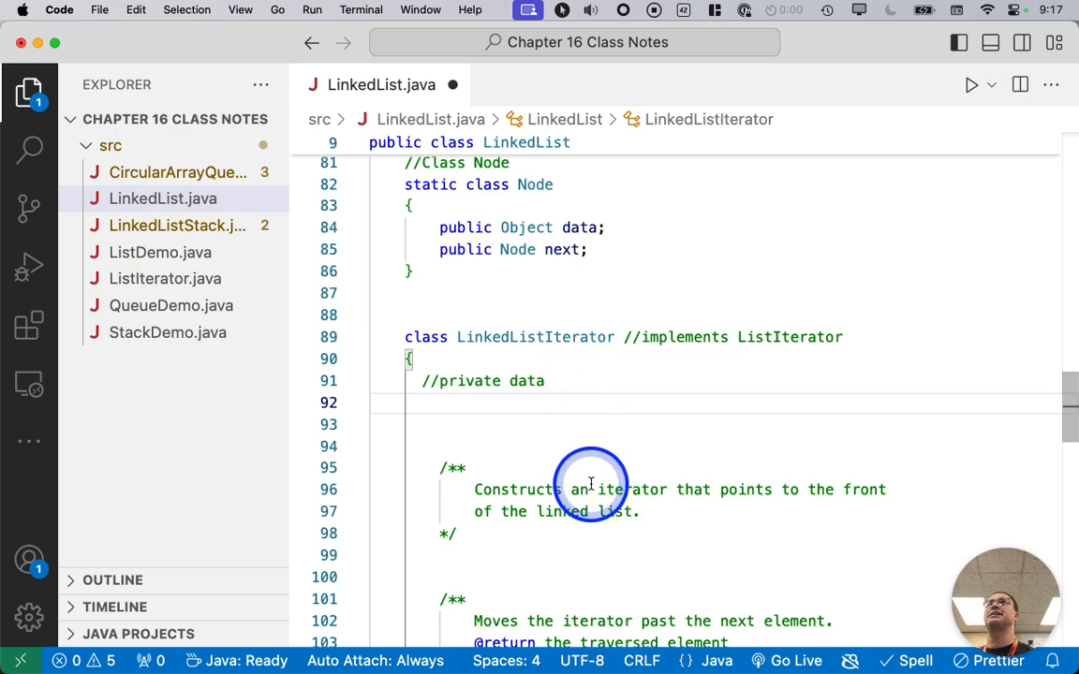
pyautogui.click(423, 403)
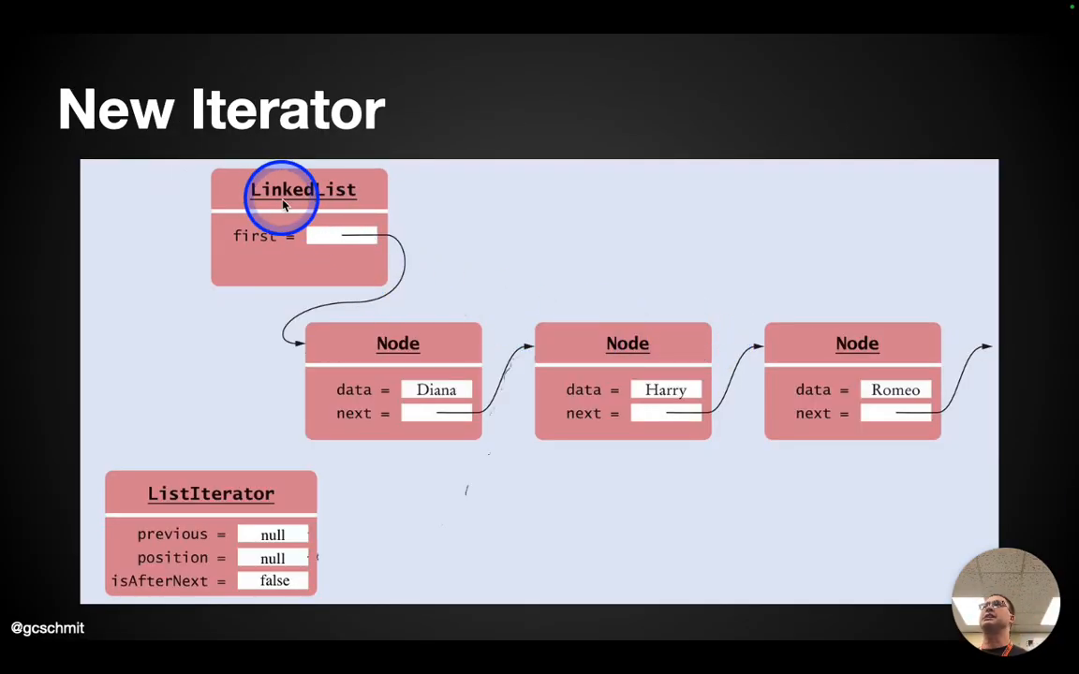
pyautogui.moveTo(465, 388)
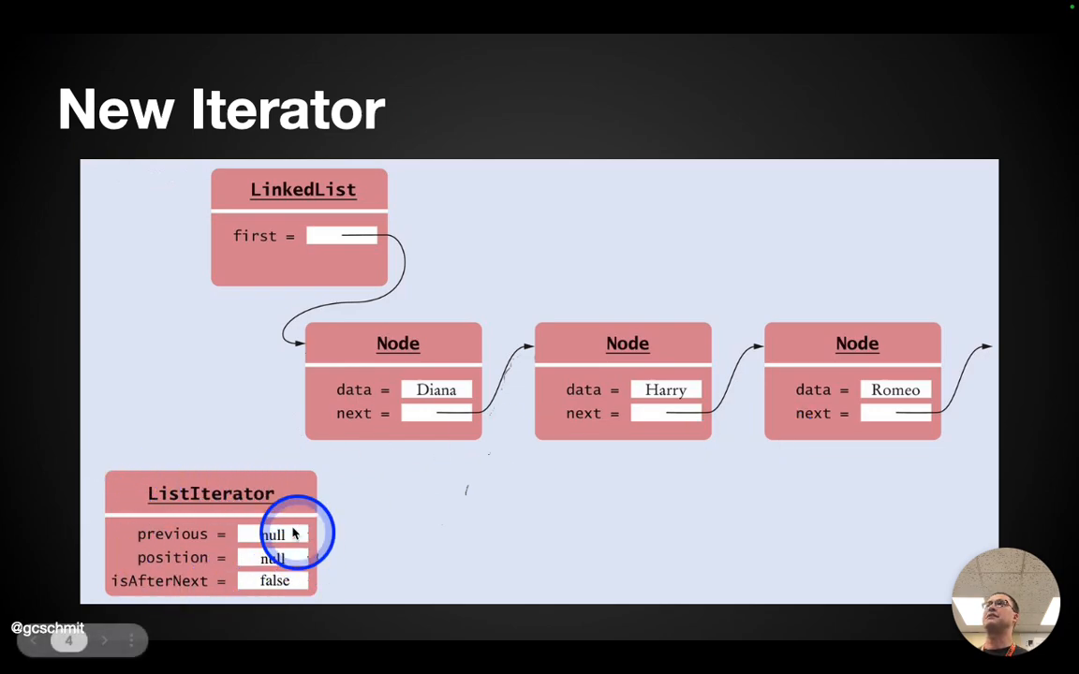
pyautogui.moveTo(191, 563)
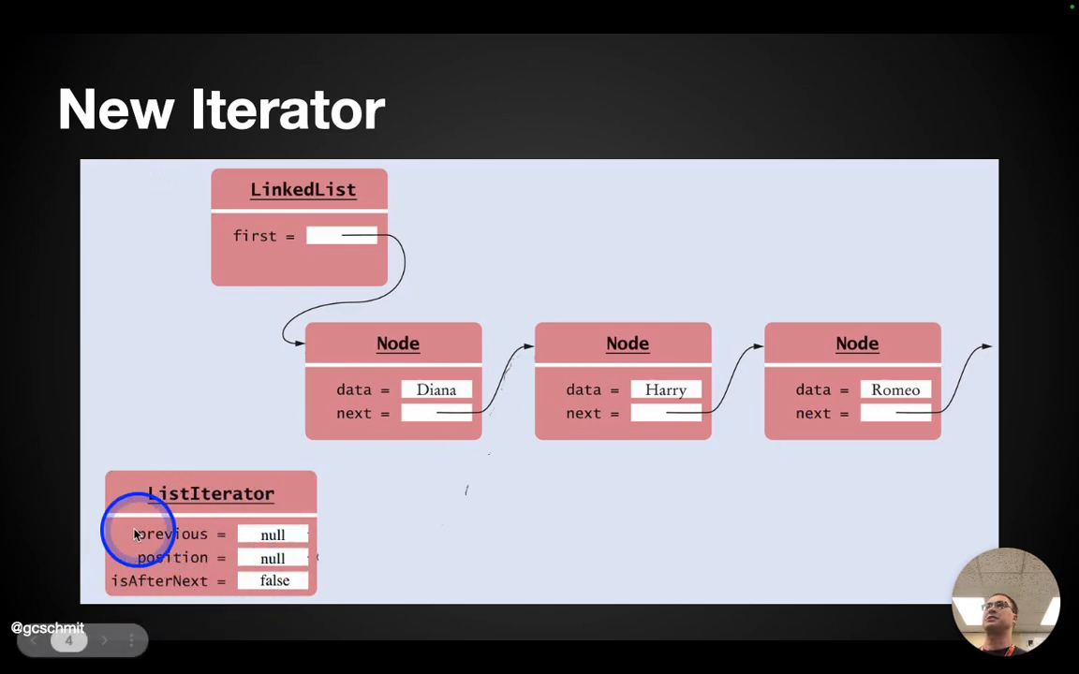
pyautogui.moveTo(216, 562)
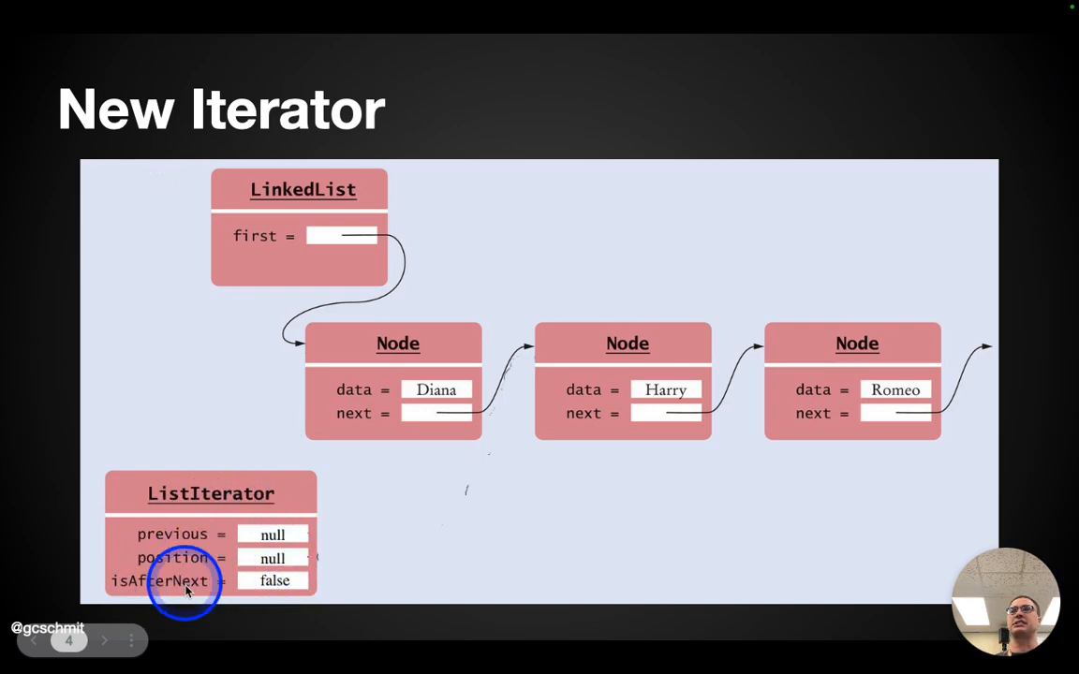
pyautogui.moveTo(298, 551)
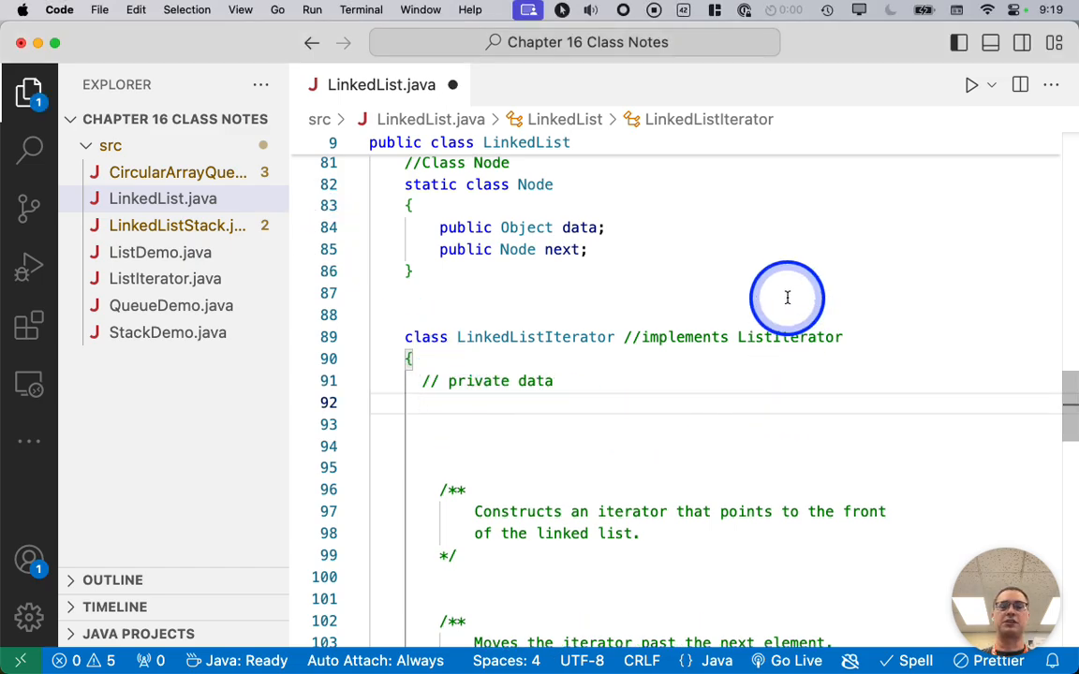
# Step: Declare private Node position, private Node previous and private boolean isAfterNext in LinkedListIterator
pyautogui.write('private Node')
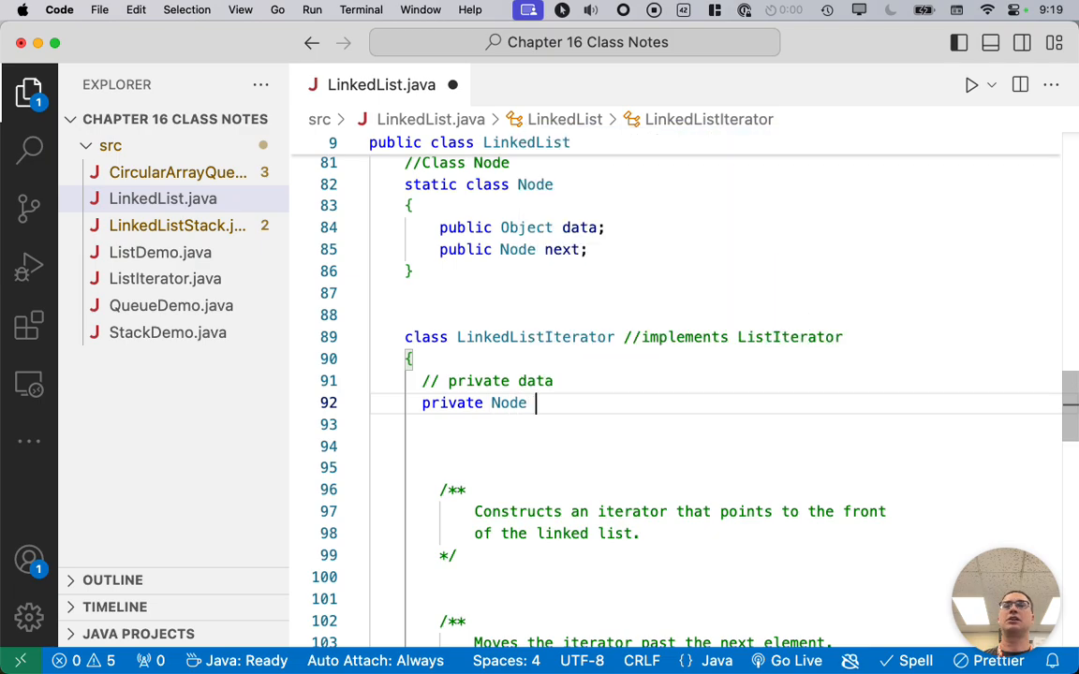
pyautogui.write('position;')
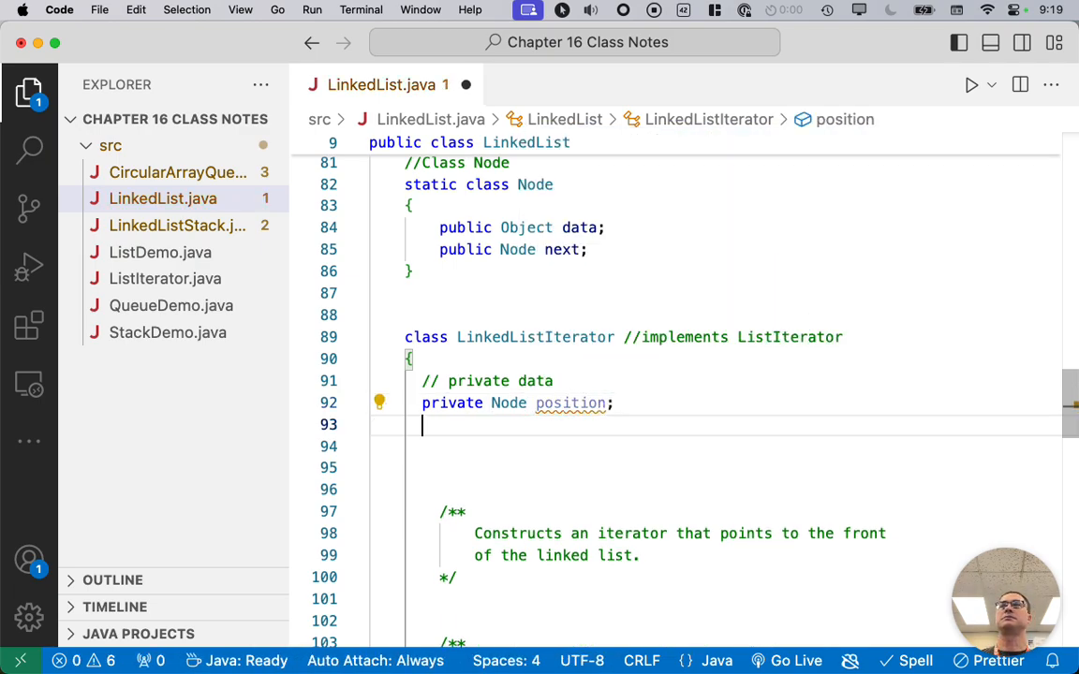
pyautogui.write('priva')
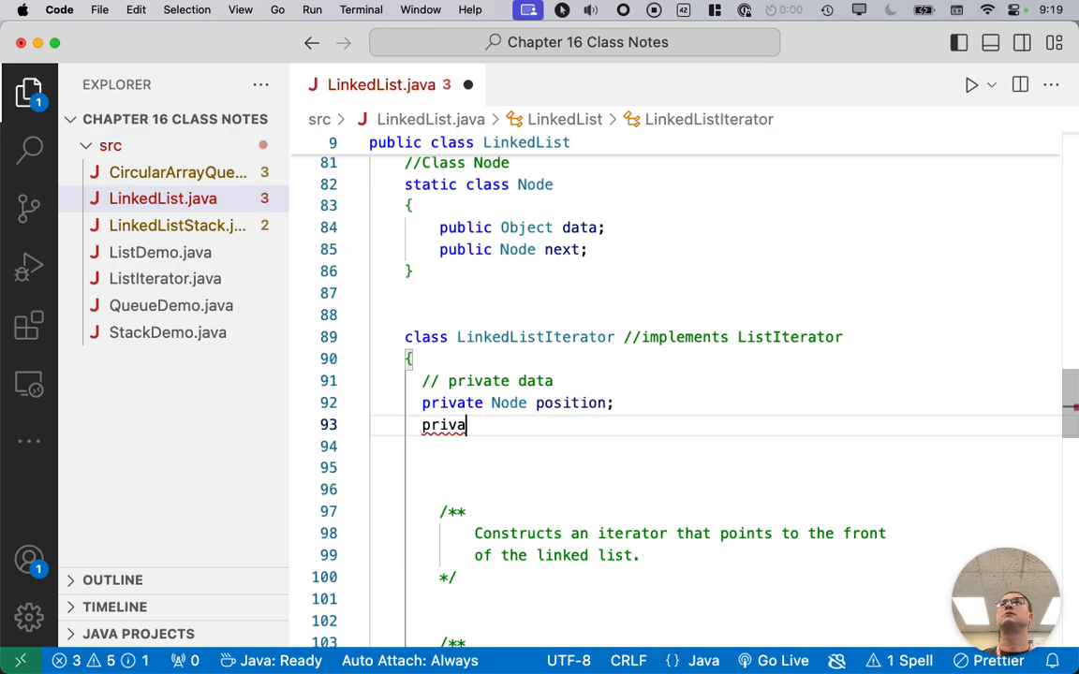
pyautogui.write('te Node previous;')
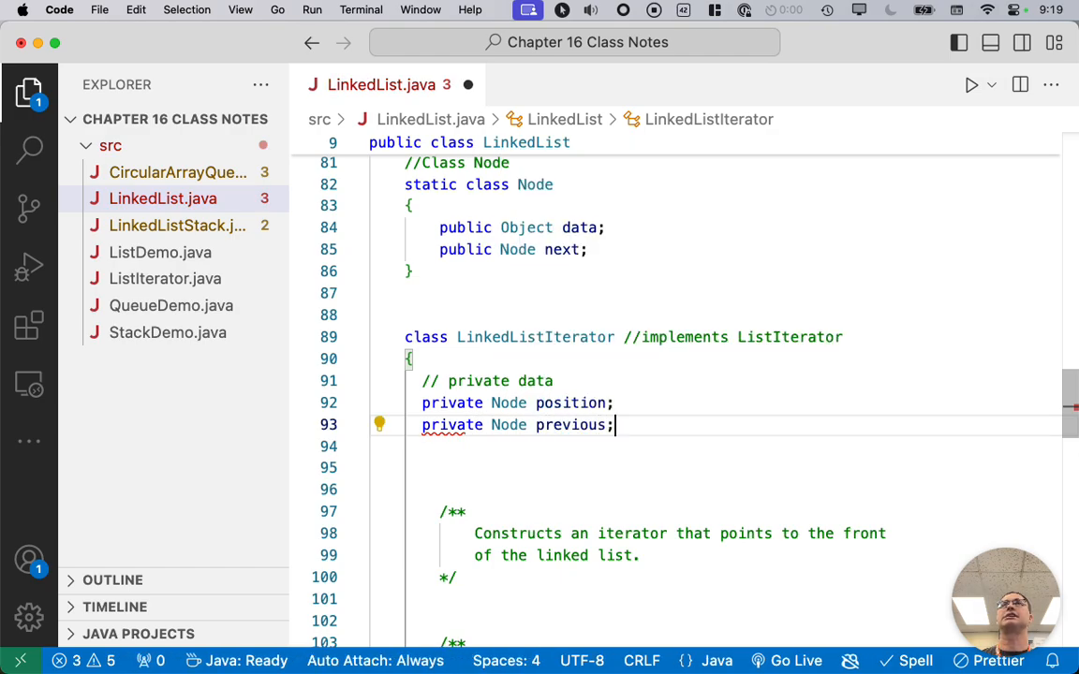
pyautogui.write('private boolean')
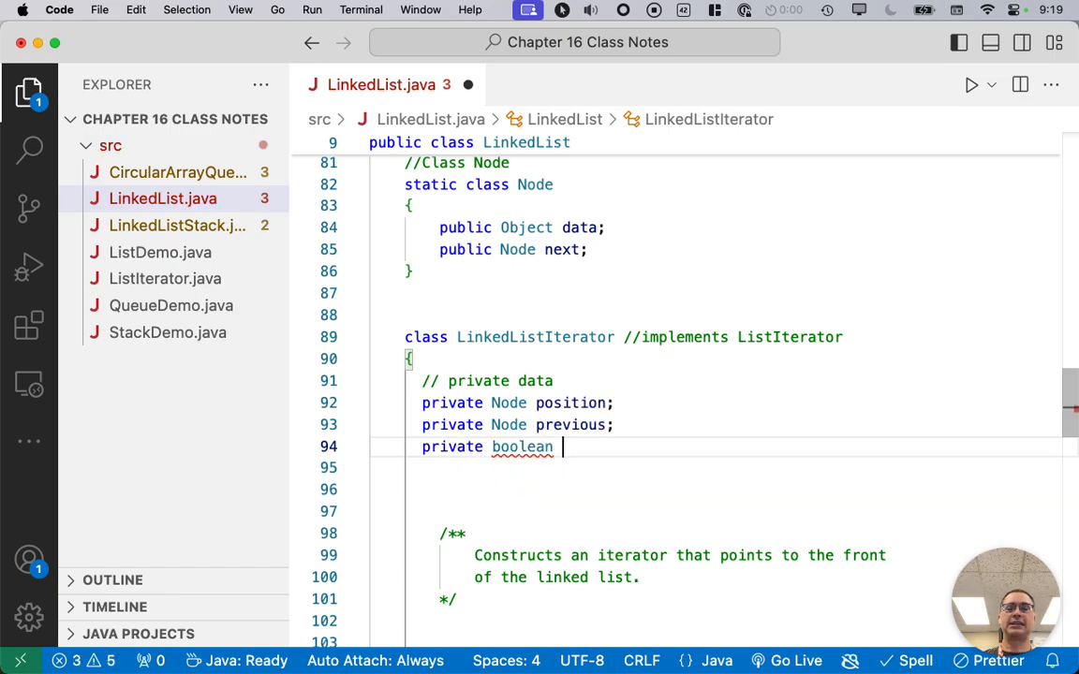
pyautogui.write('isAfterNext')
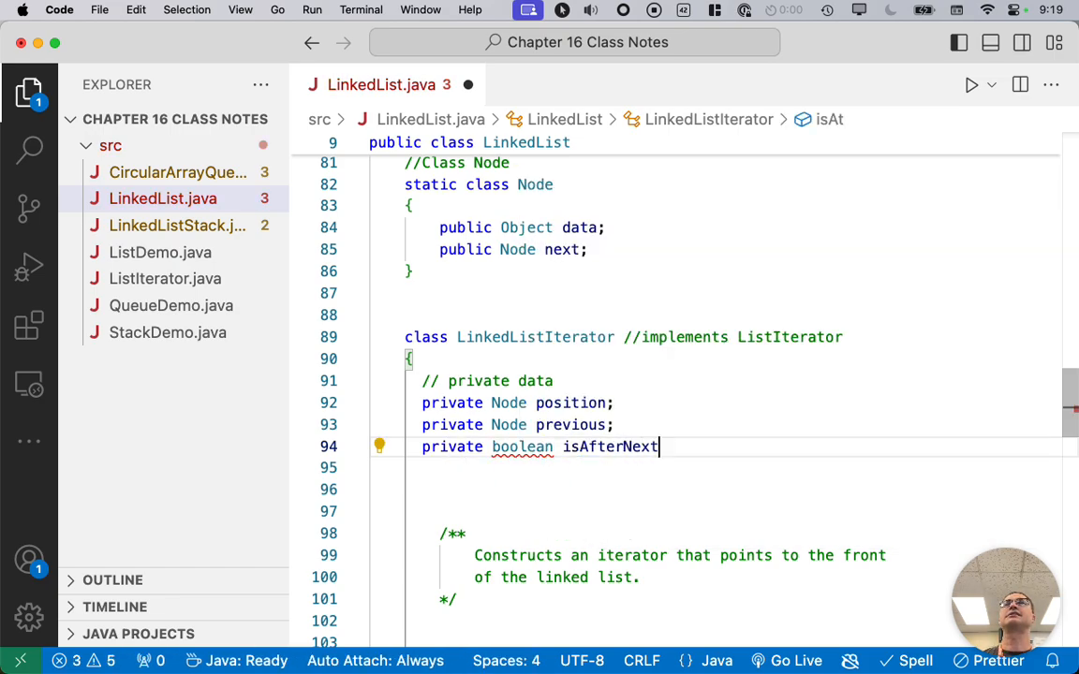
pyautogui.write(';')
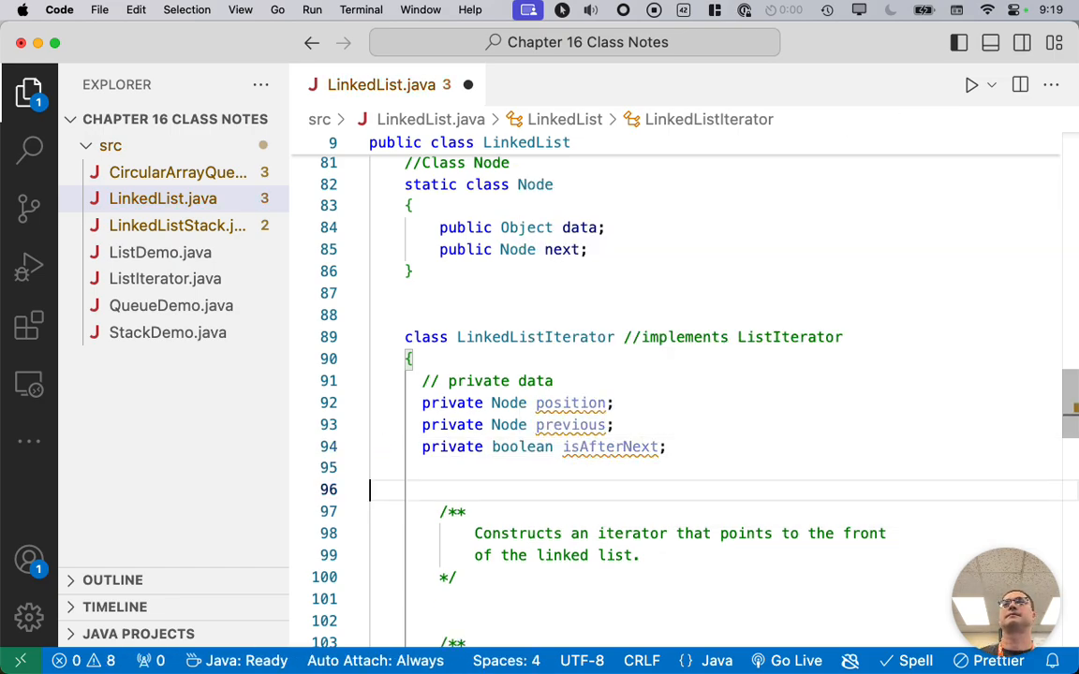
pyautogui.scroll(-3)
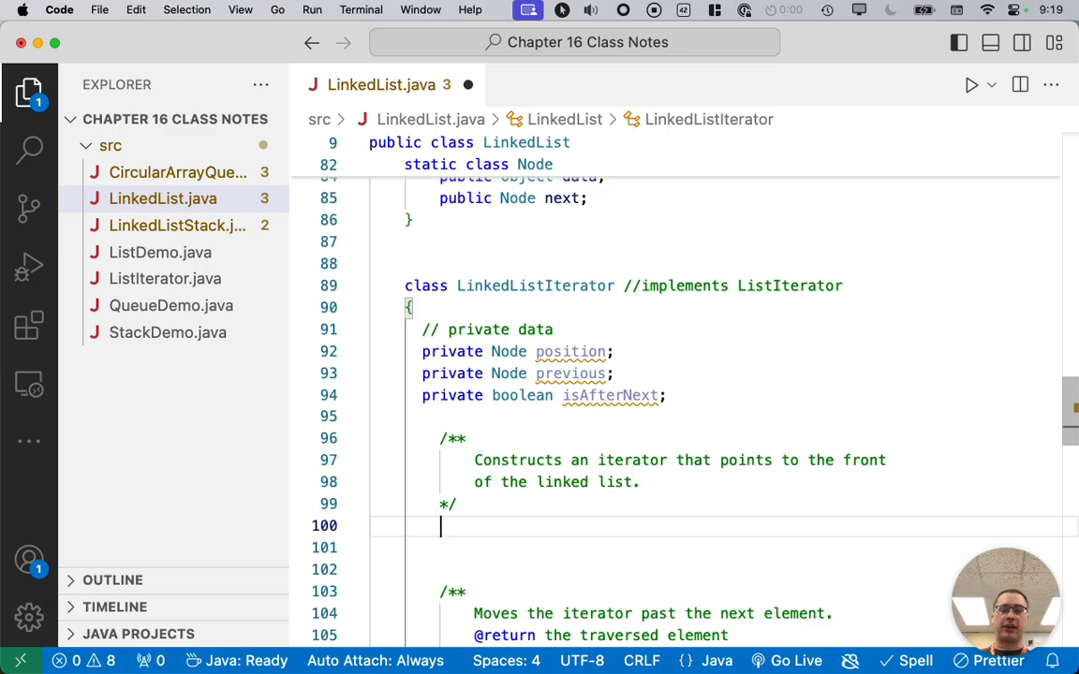
# Step: Write public LinkedListIterator() assigning position = null without the this. prefix
pyautogui.write('public')
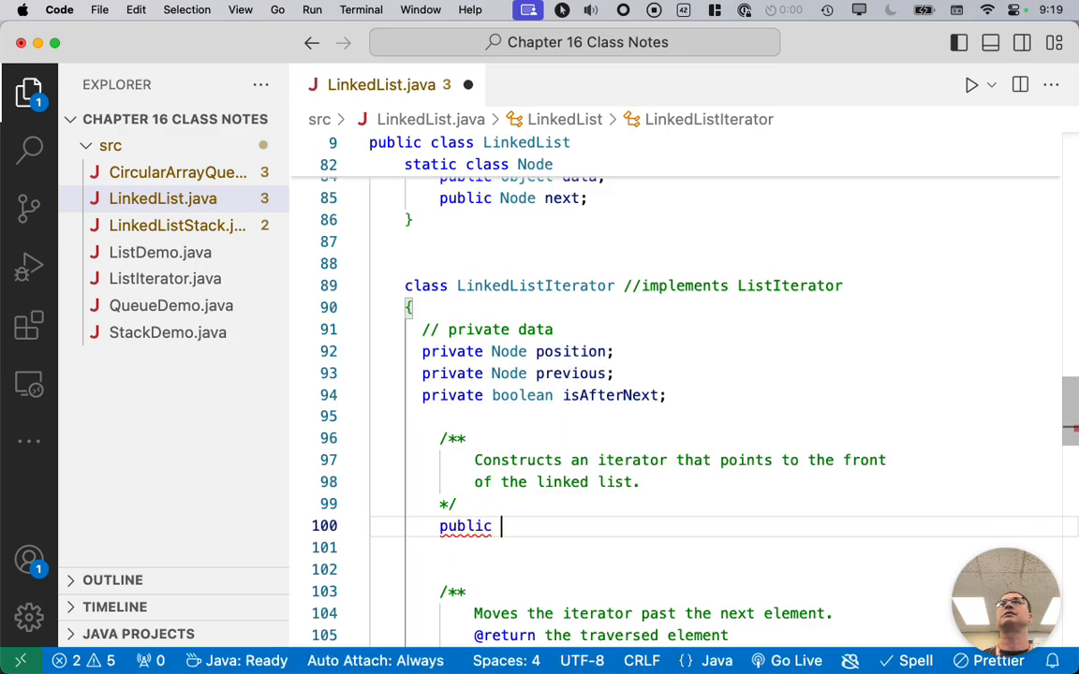
pyautogui.write('LinkedListIterator(')
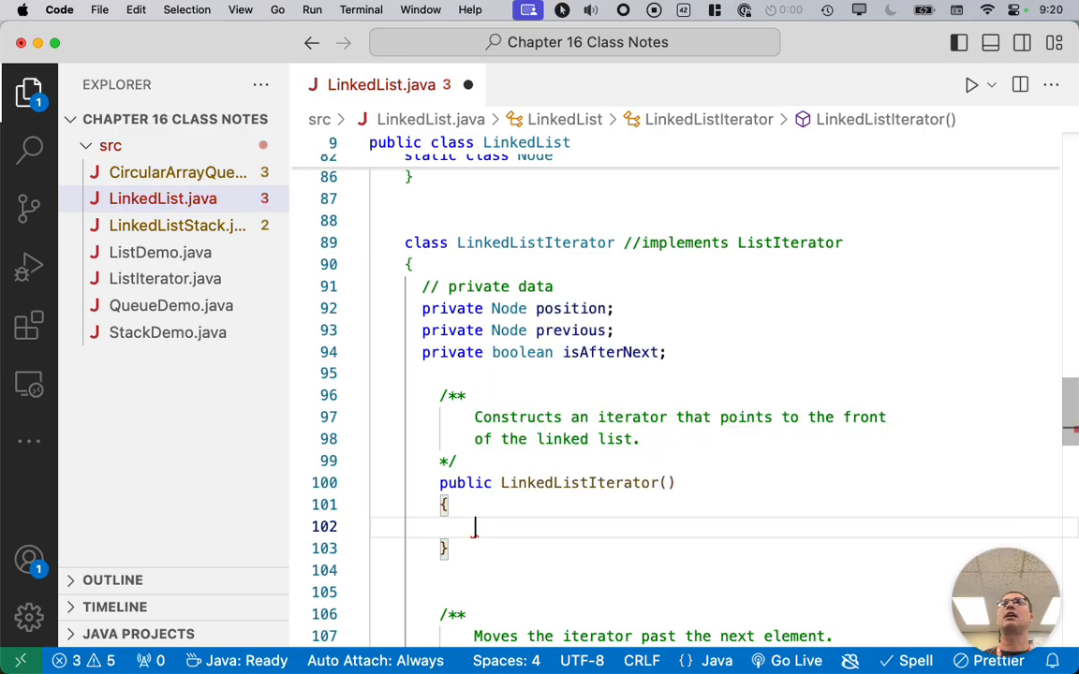
pyautogui.write('this.position = null;')
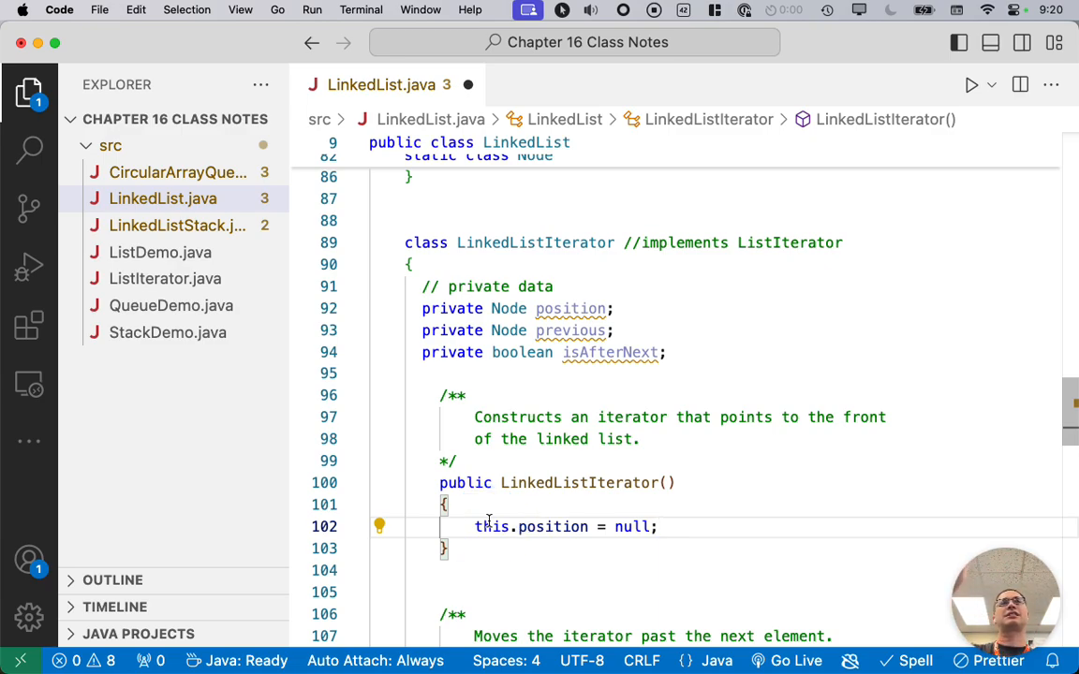
pyautogui.doubleClick(552, 526)
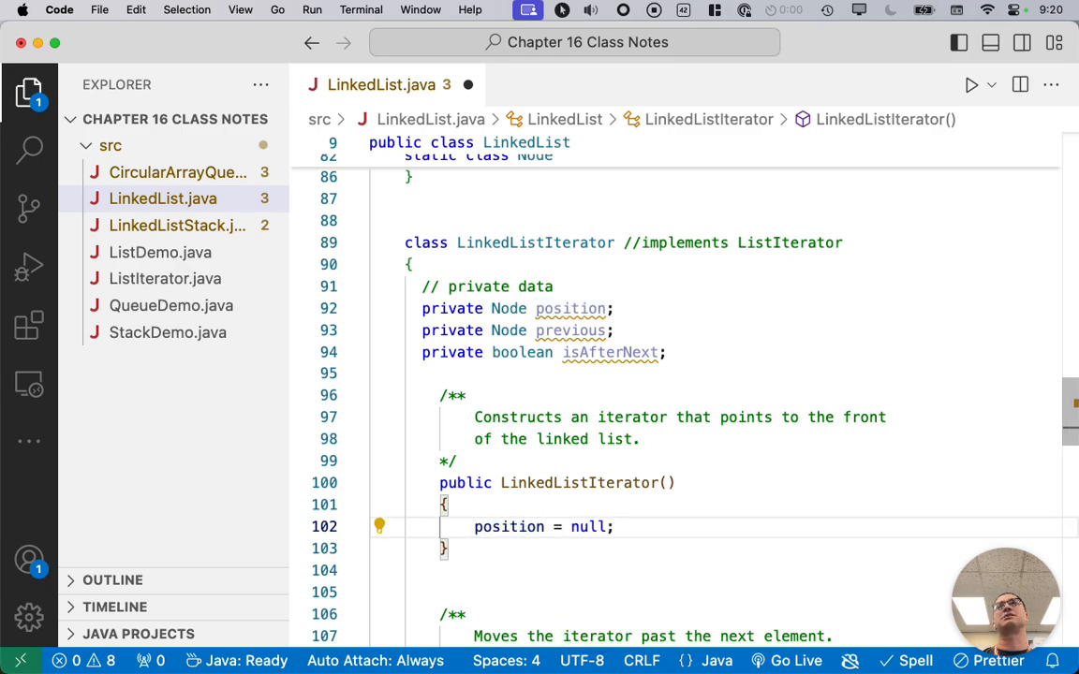
pyautogui.write('previous =')
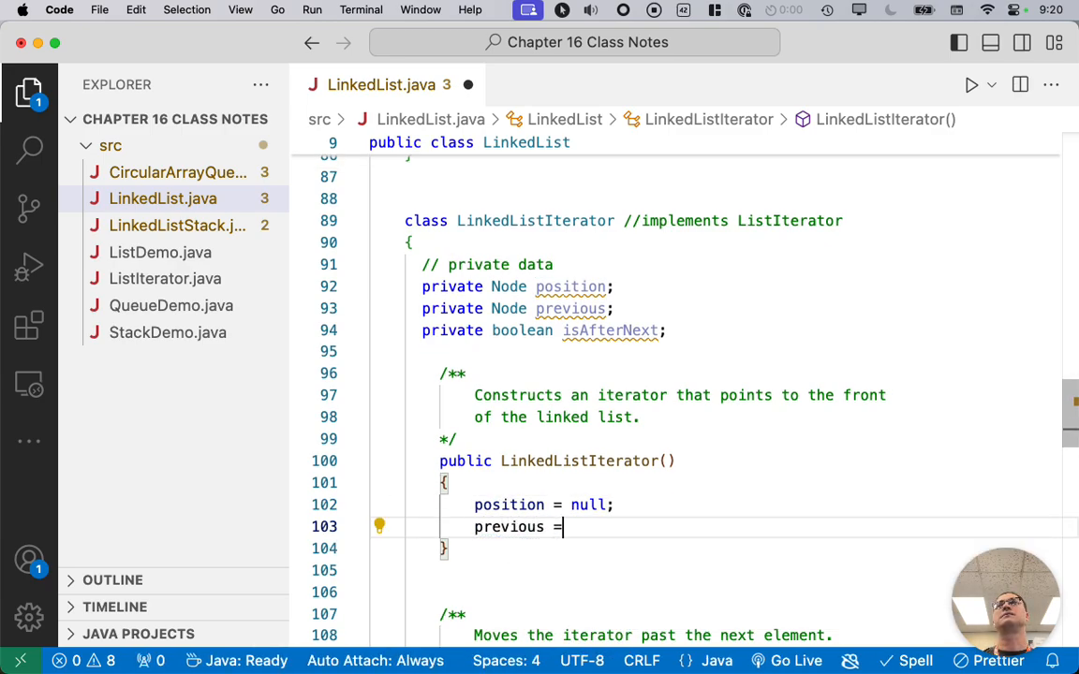
pyautogui.write('null;')
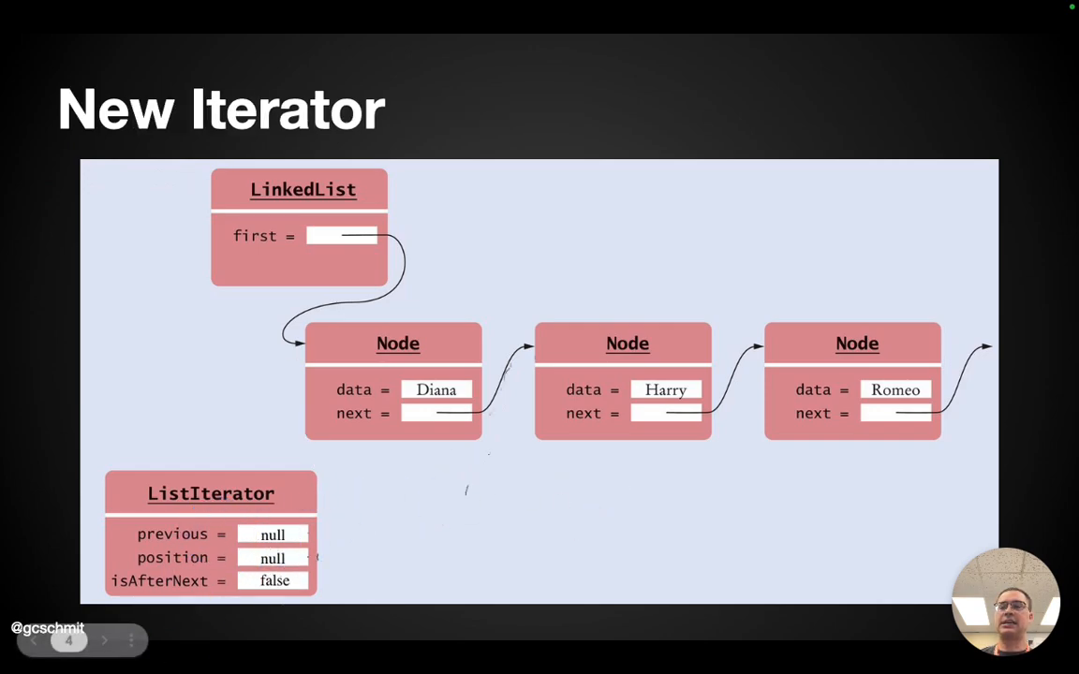
# Step: Step through the slides from 'New Iterator' to 'Iterator after next() again'
pyautogui.click(427, 541)
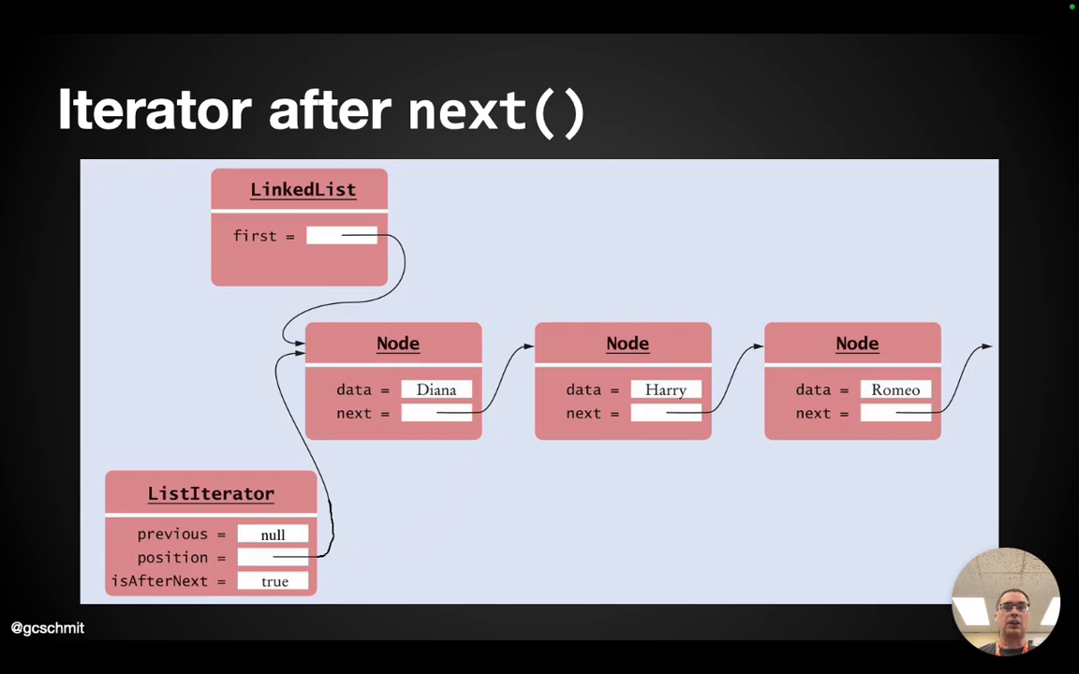
pyautogui.press('Right')
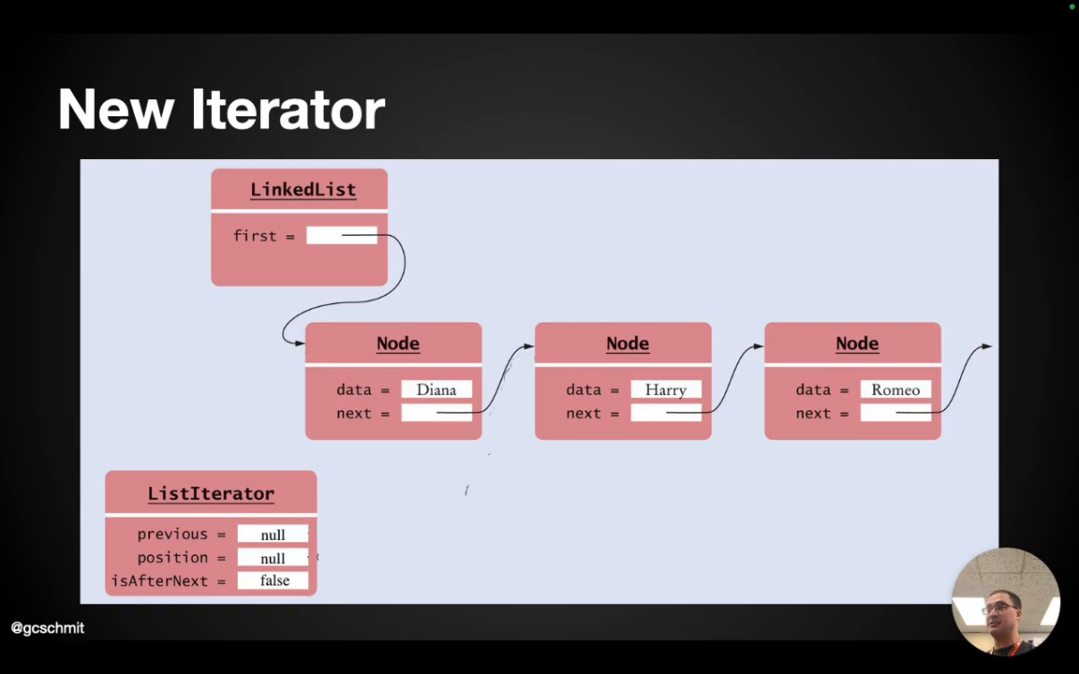
pyautogui.click(371, 382)
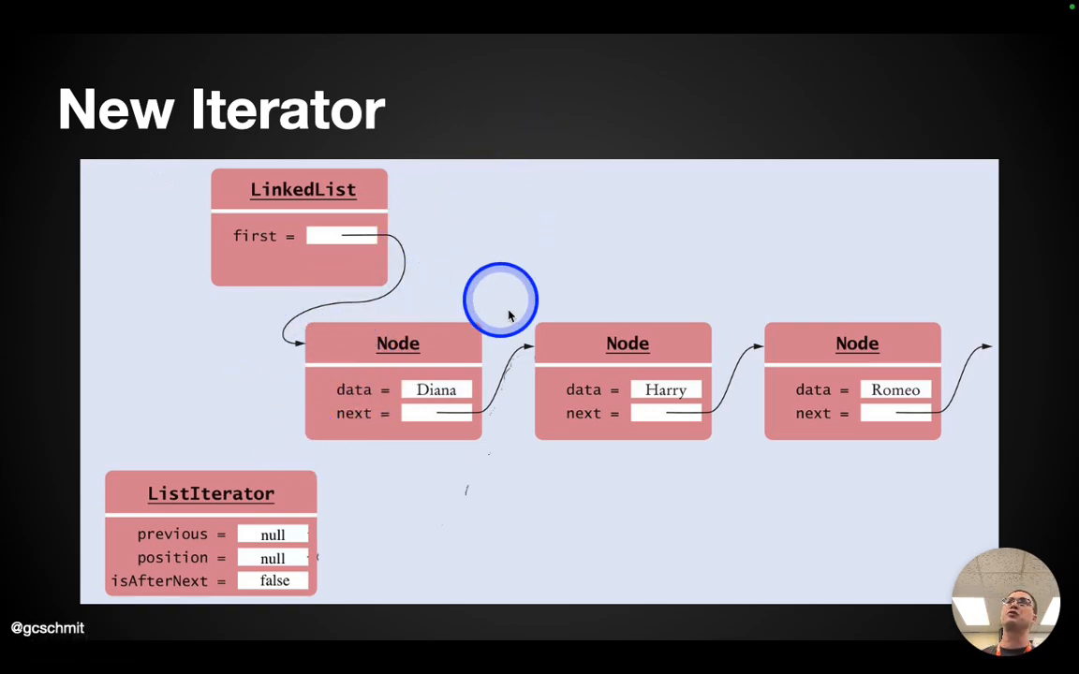
pyautogui.moveTo(391, 420)
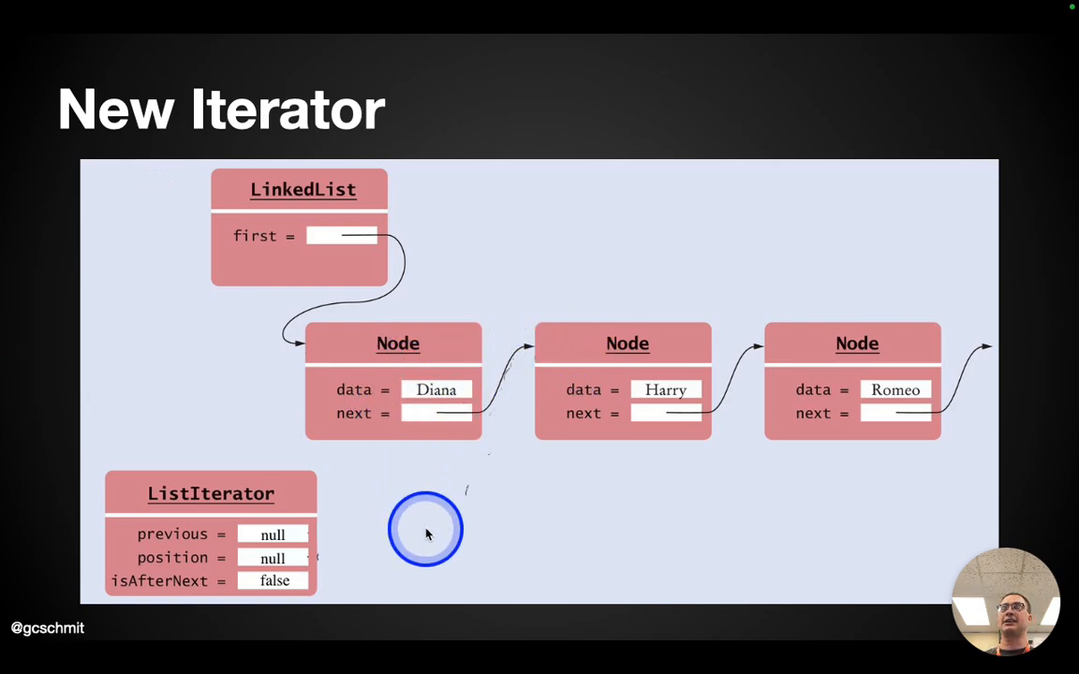
pyautogui.press('Right')
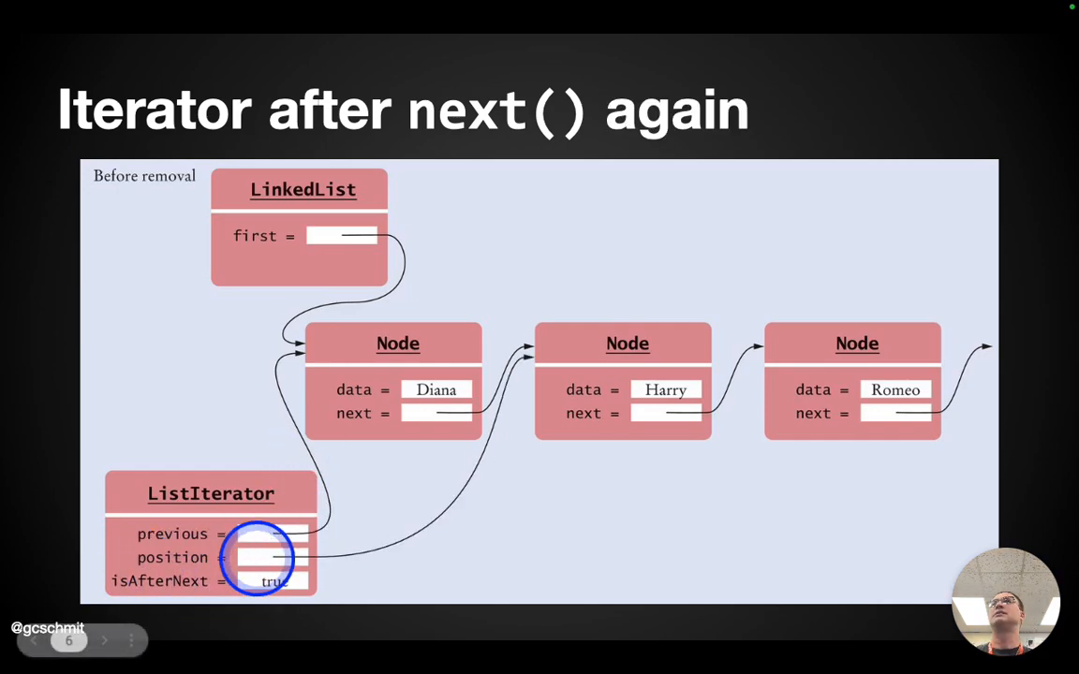
pyautogui.press('Left')
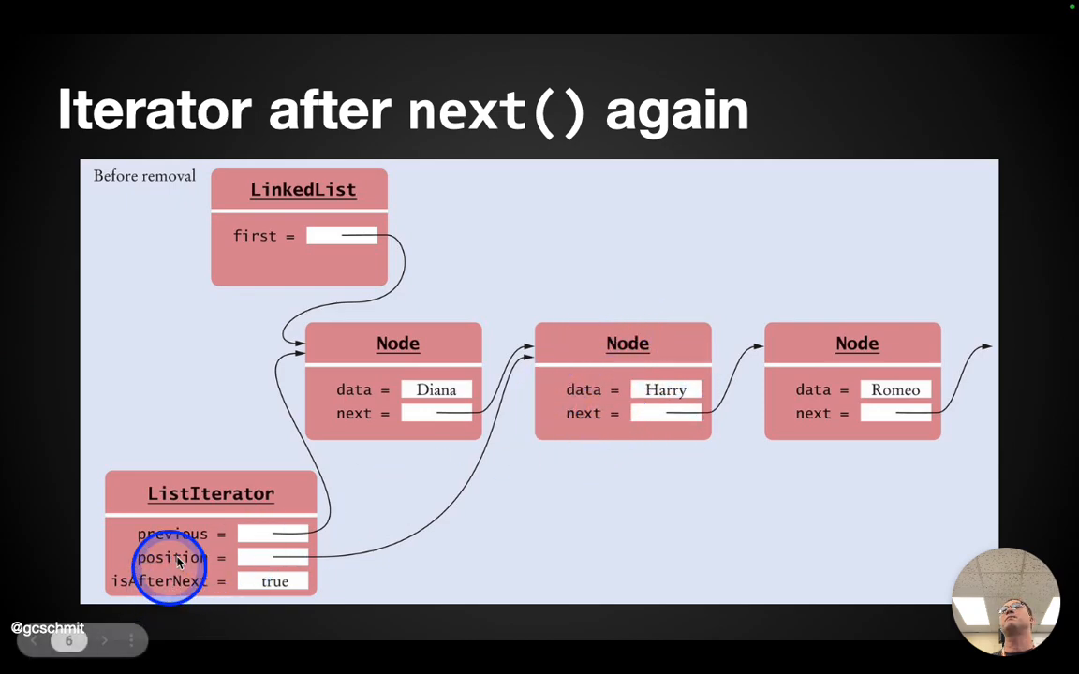
pyautogui.press('Right')
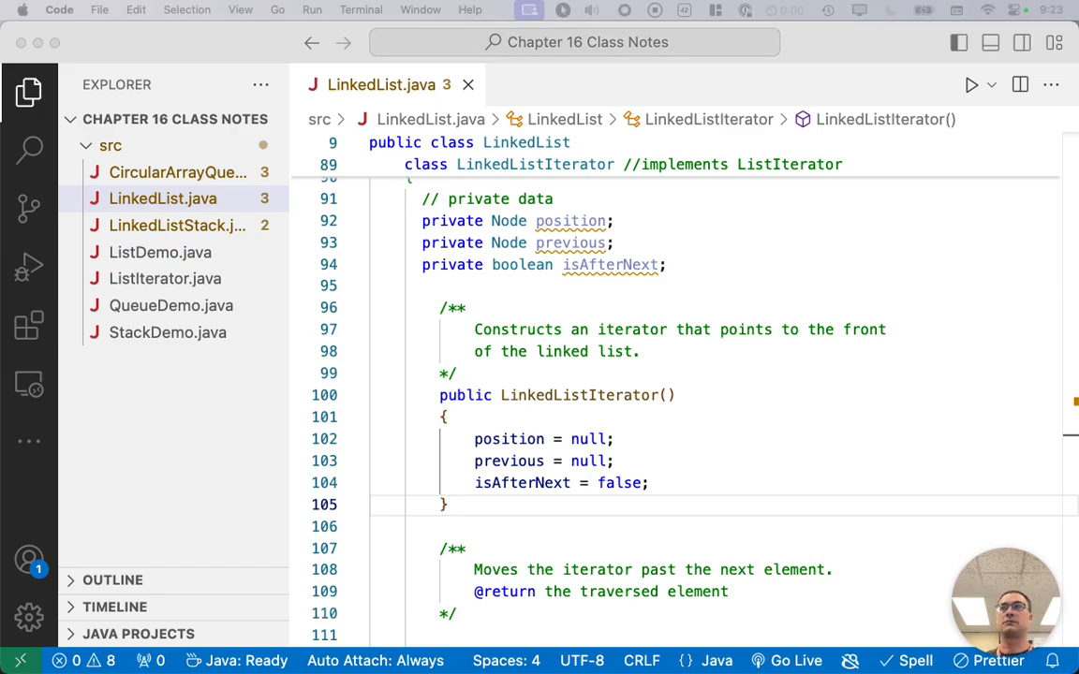
# Step: Begin public Object next() with if(hasNext() == false) throwing a new NoSuchElementException
pyautogui.scroll(-3)
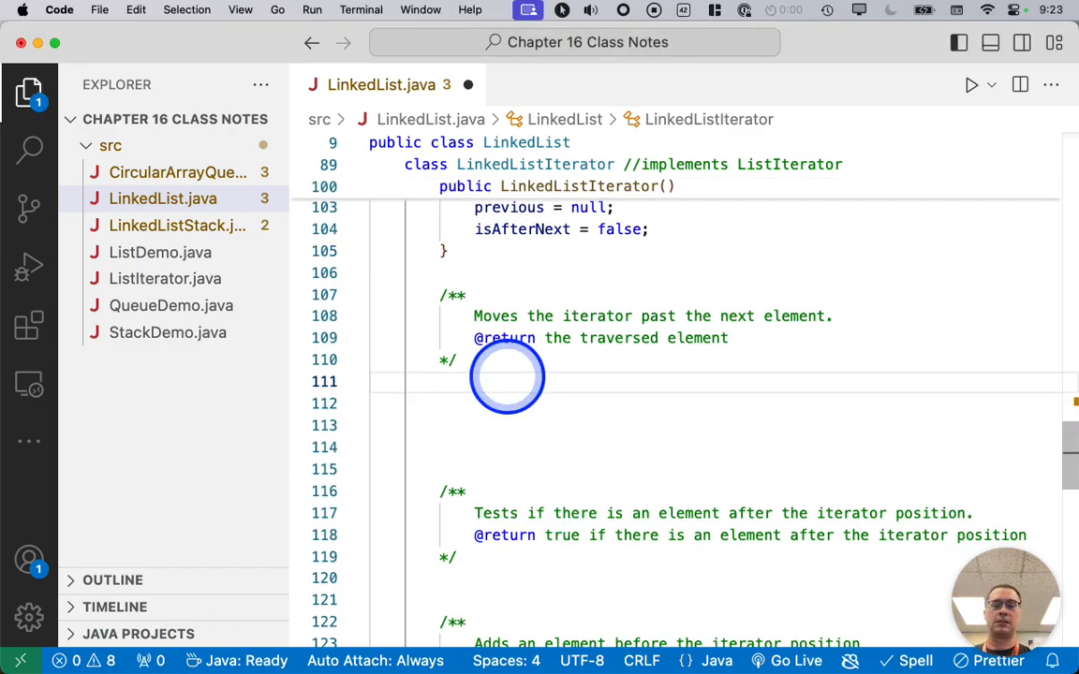
pyautogui.write('public Object next(')
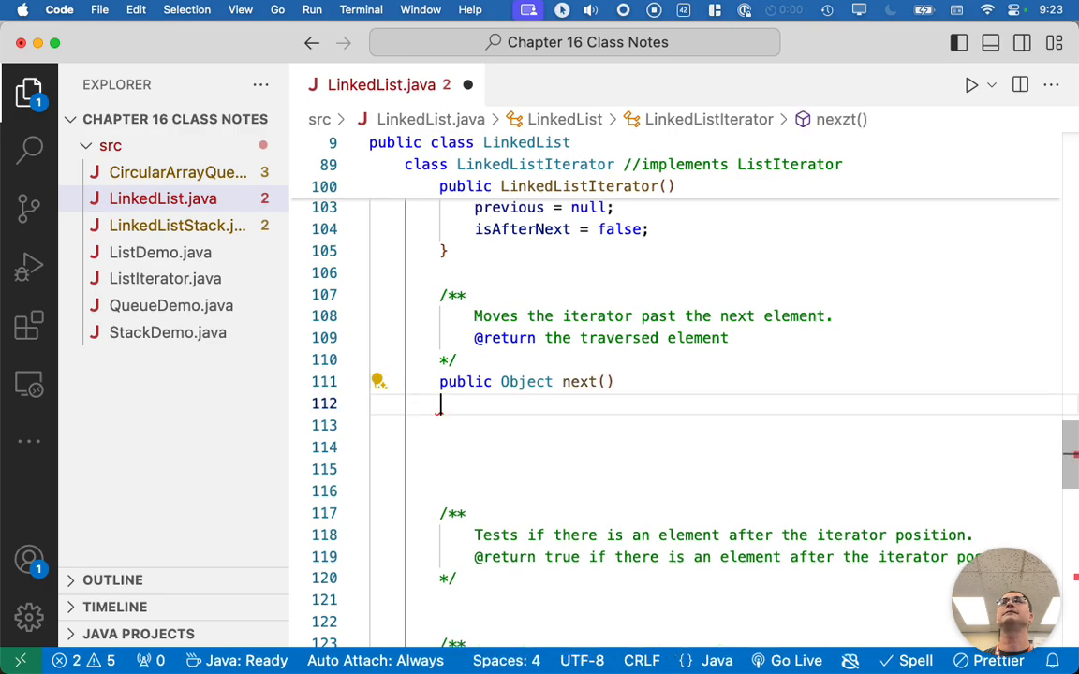
pyautogui.write('{')
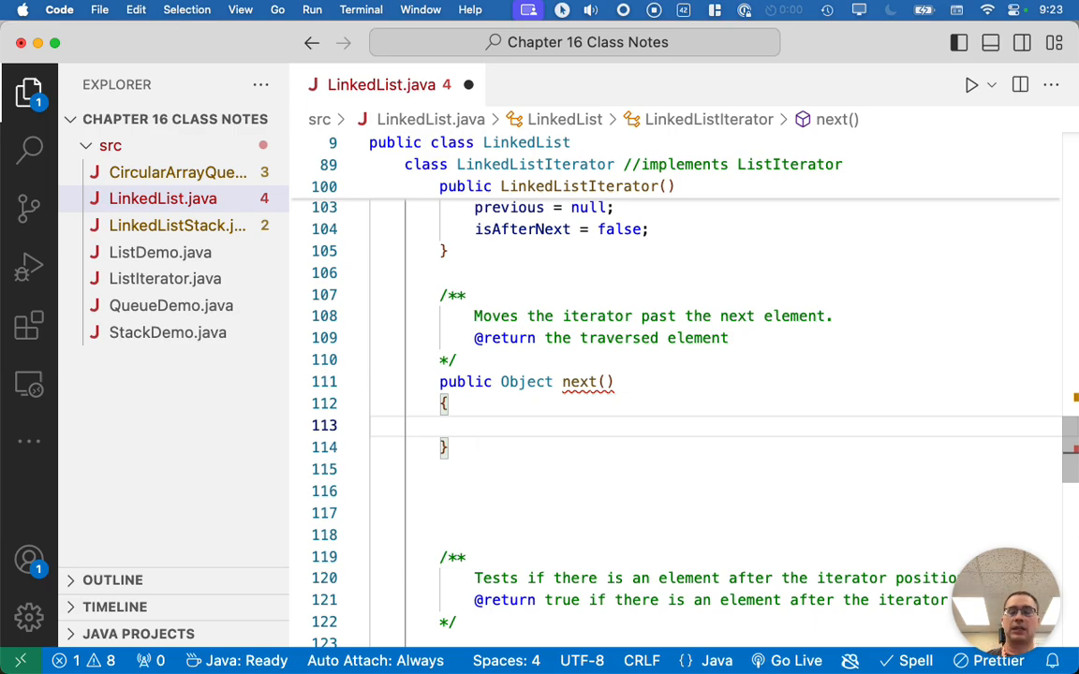
pyautogui.write('if(')
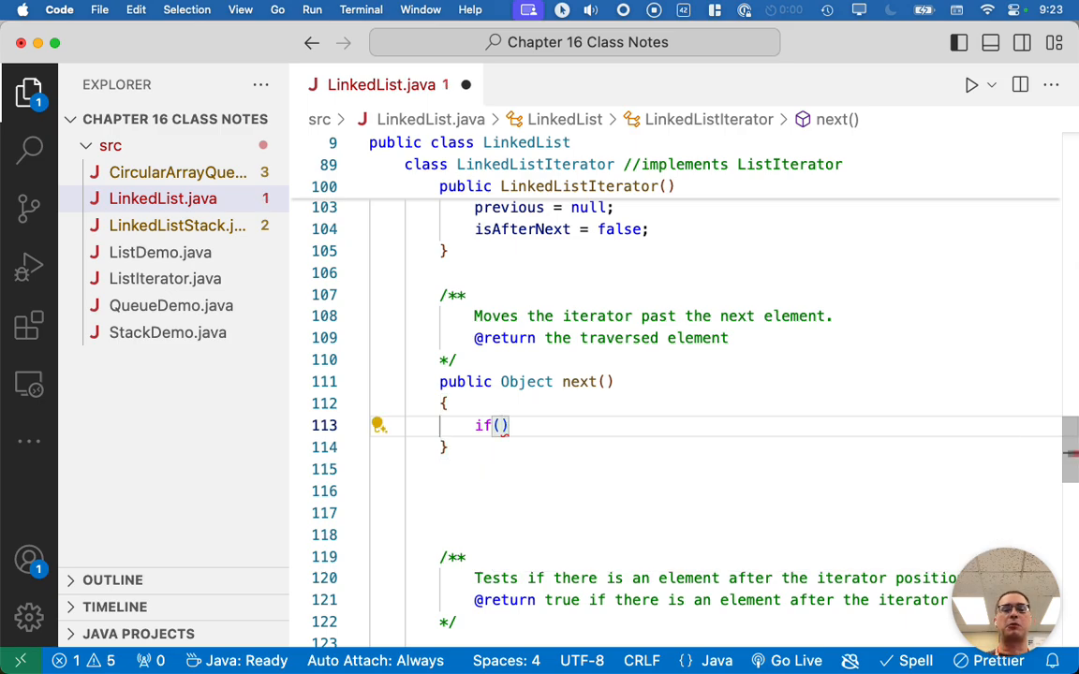
pyautogui.write('hasNext()')
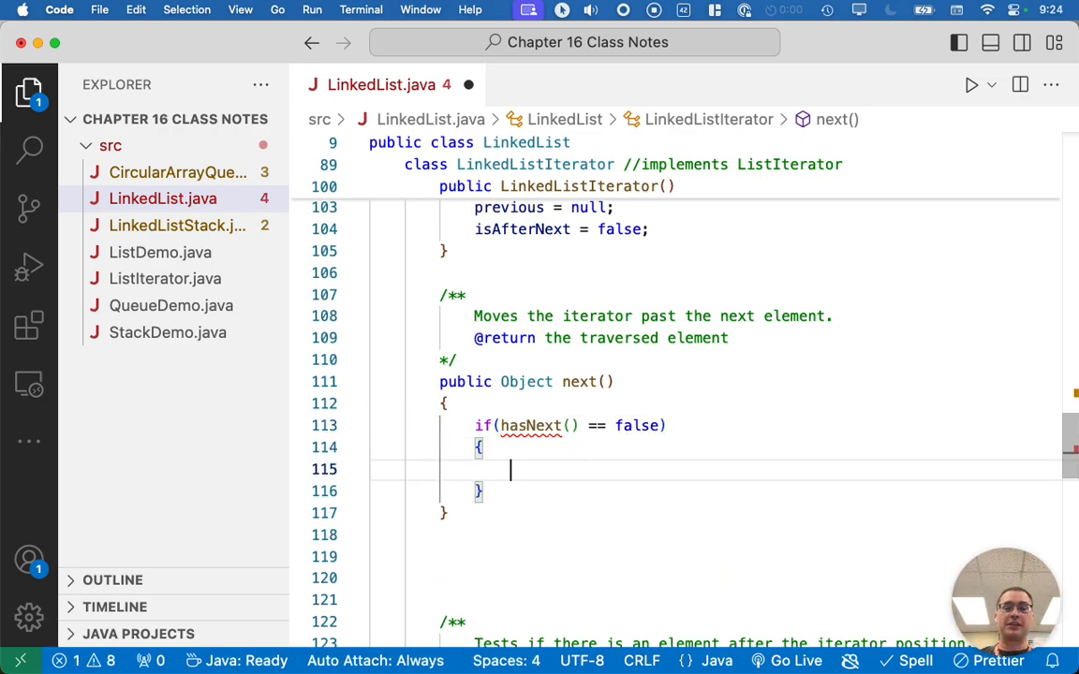
pyautogui.write('throw new NoSuchElementException();')
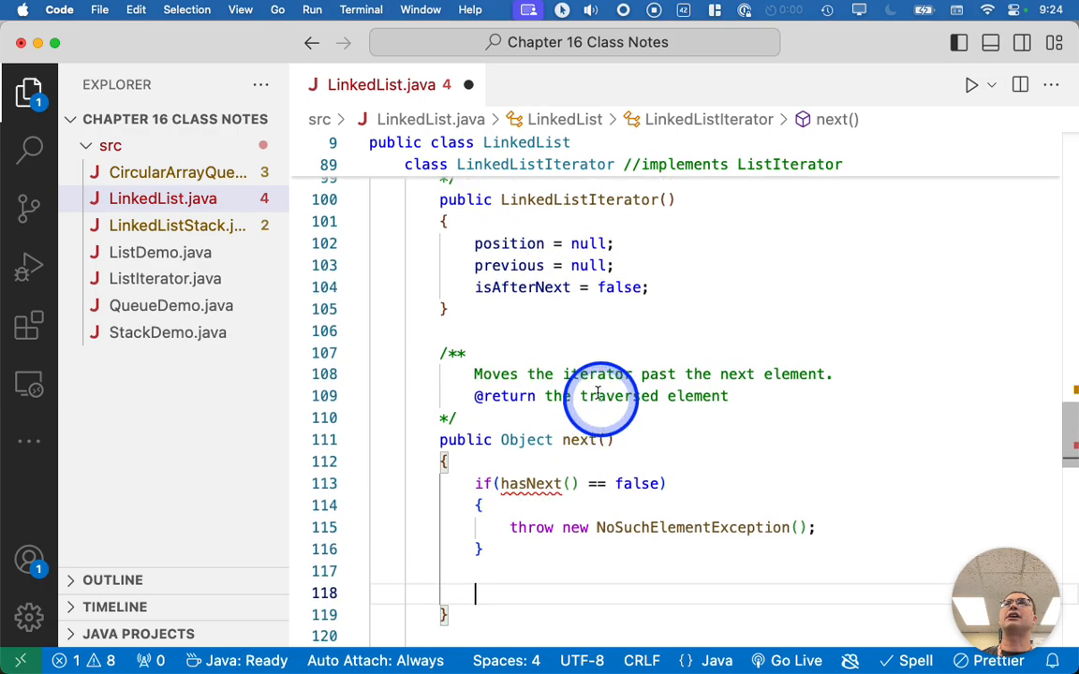
pyautogui.moveTo(508, 334)
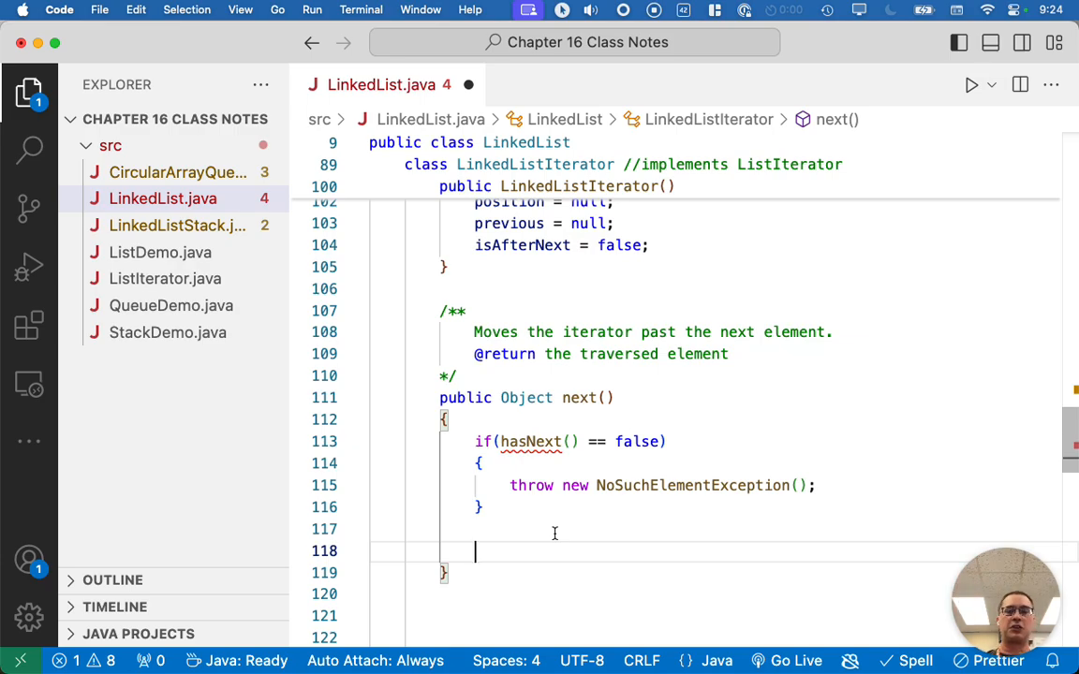
# Step: Add previous = position; and isAfterNext = true; after the if block in next()
pyautogui.write('previous =')
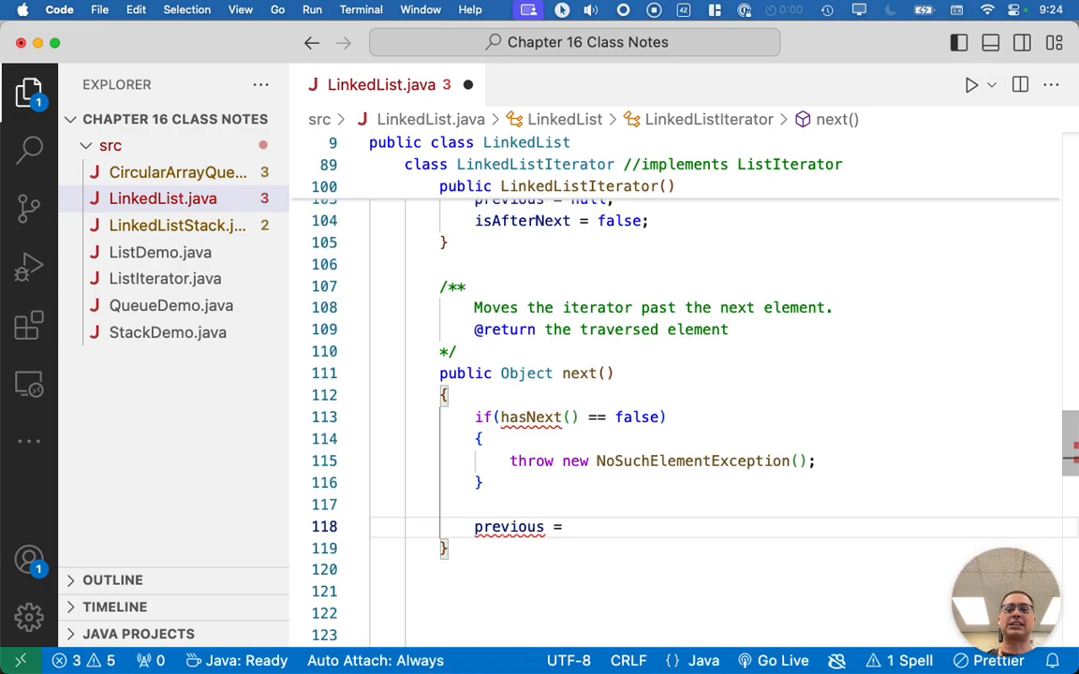
pyautogui.write('position;')
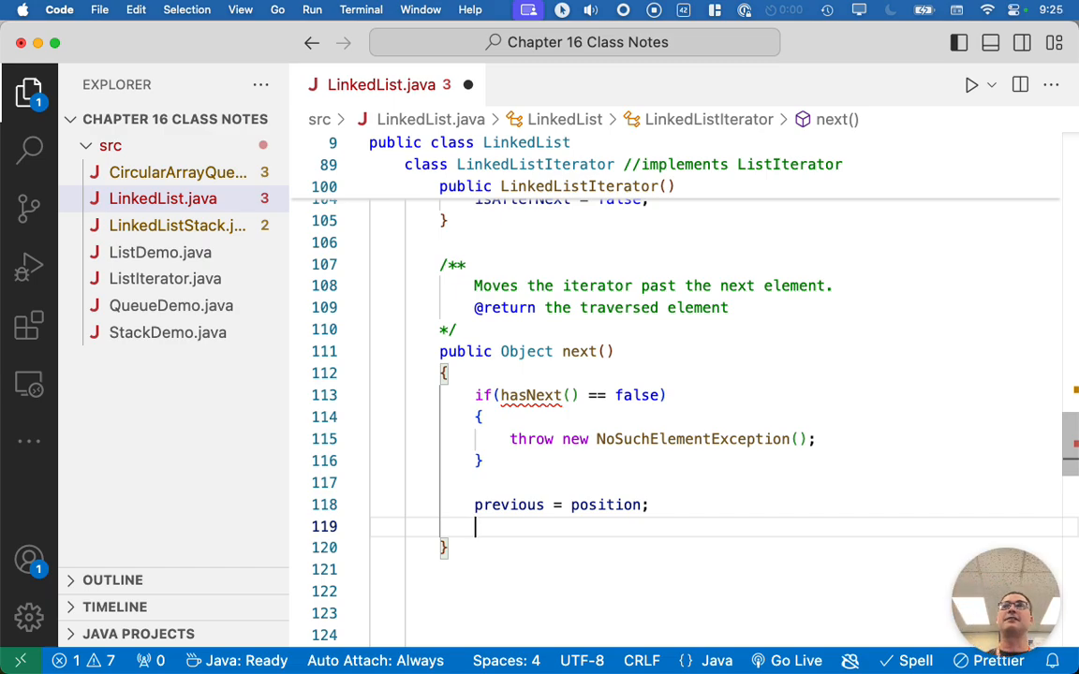
pyautogui.write('isAfterNext =')
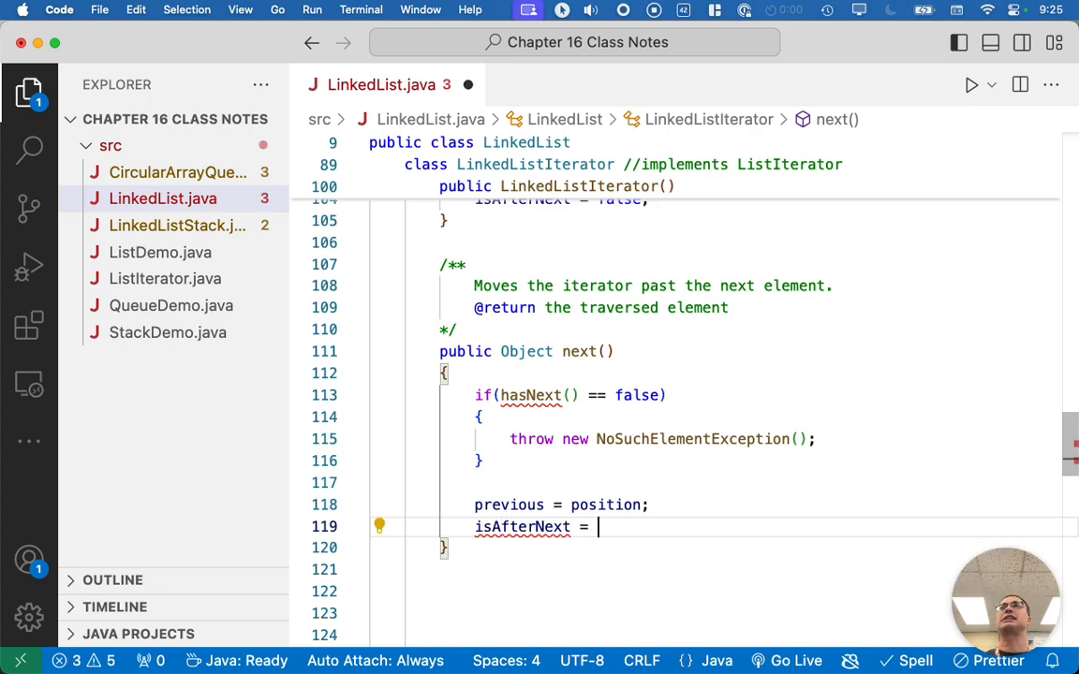
pyautogui.write('true;')
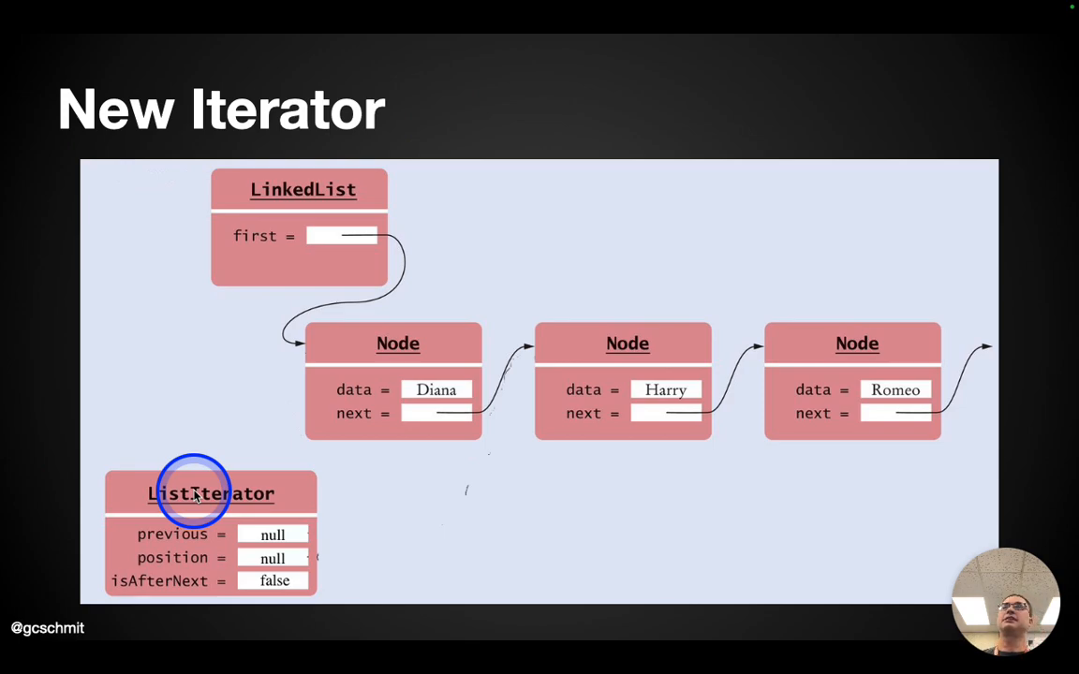
pyautogui.moveTo(344, 494)
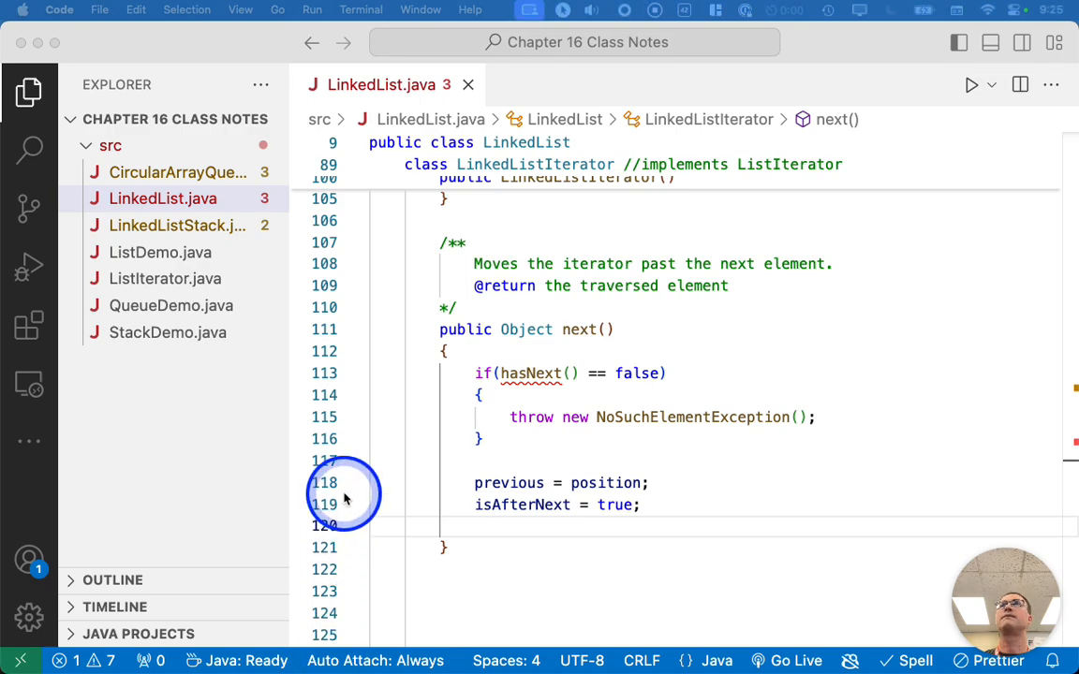
# Step: Add if(position == null) setting position = first (fixing 'frist'), with an empty else block
pyautogui.write('if(postion')
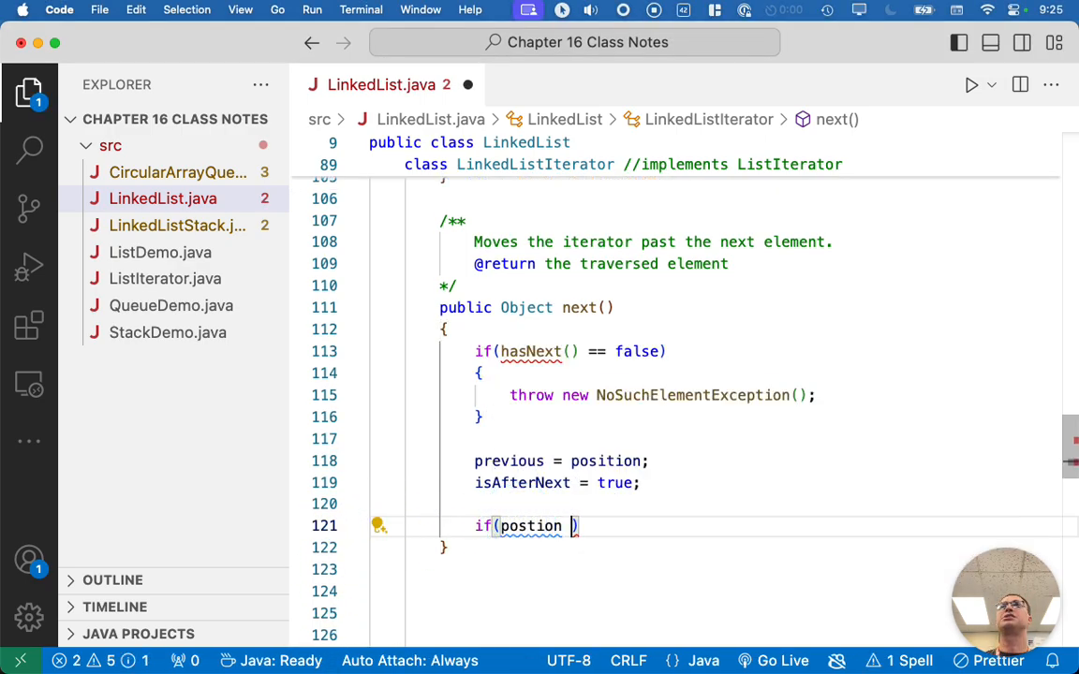
pyautogui.write('== null)')
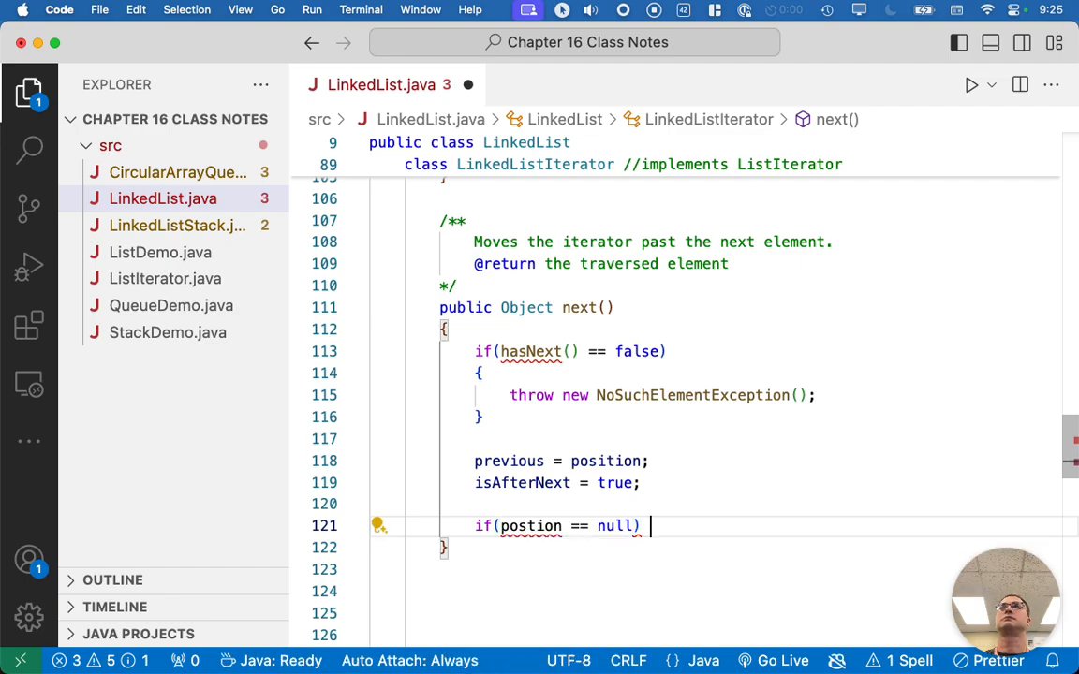
pyautogui.write('// we are at the start of the list')
pyautogui.write('{')
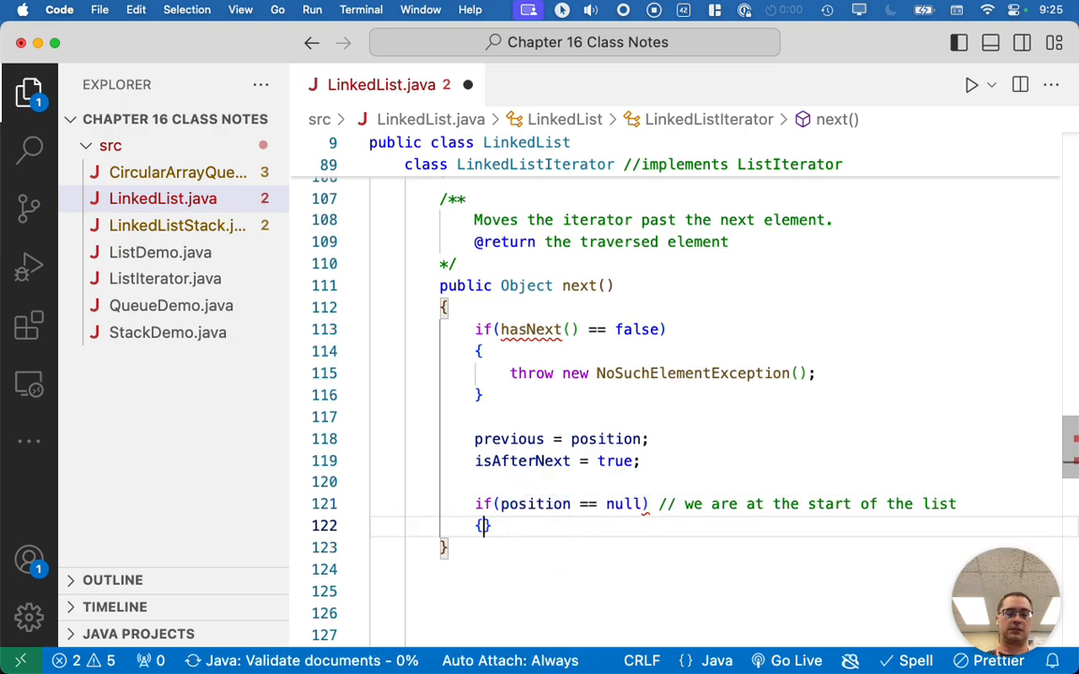
pyautogui.write('position =')
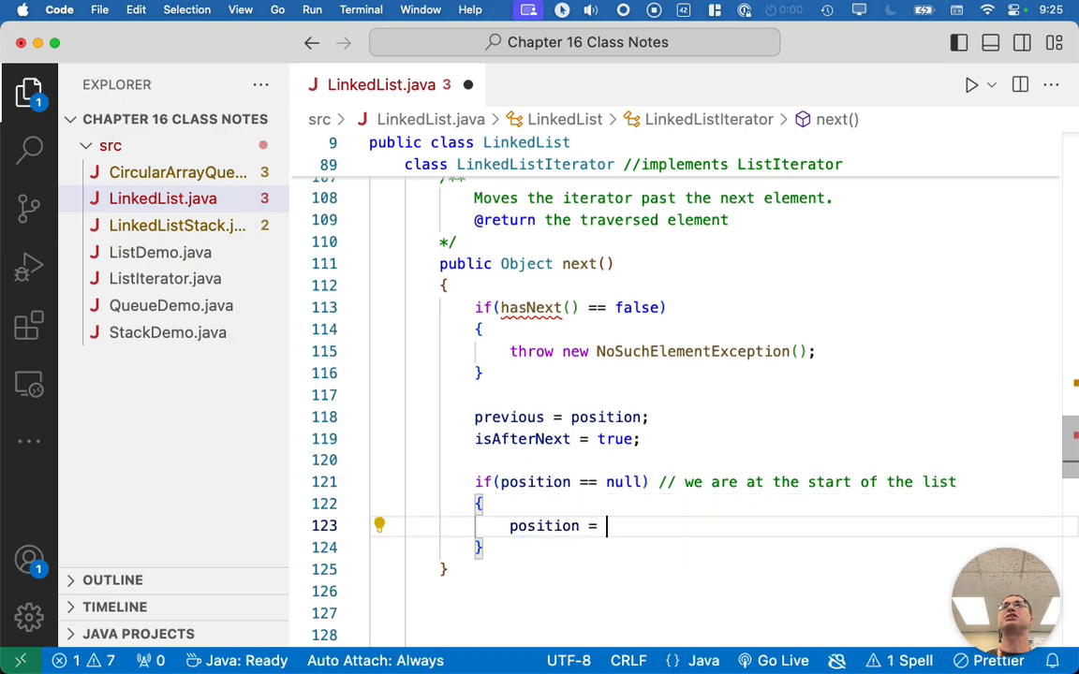
pyautogui.write('frist;')
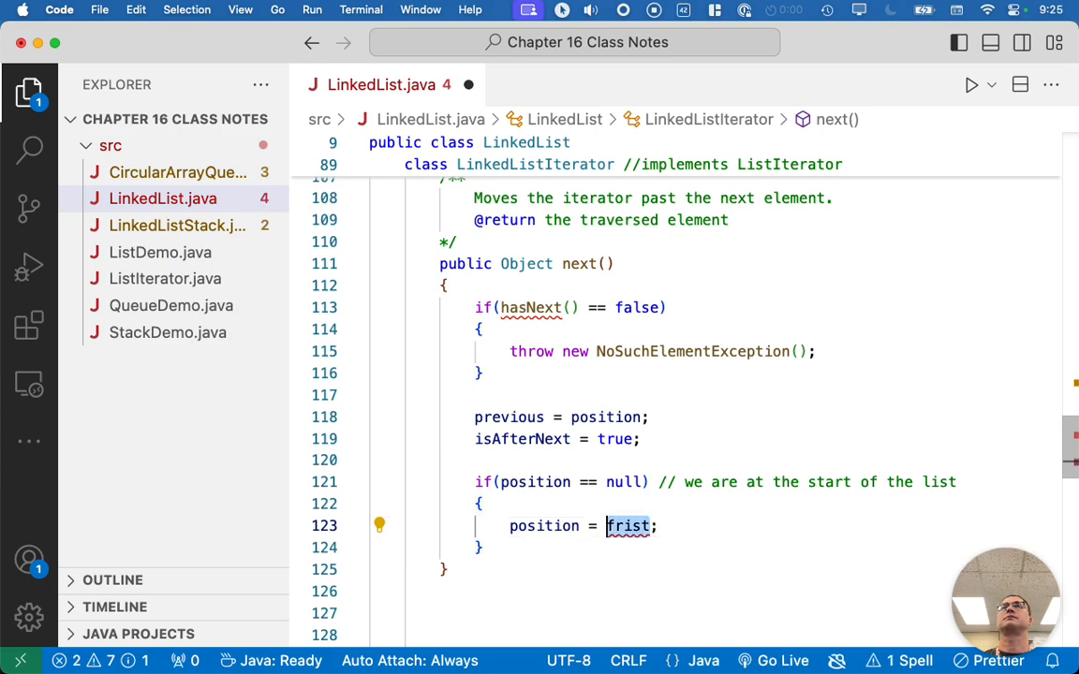
pyautogui.write('first')
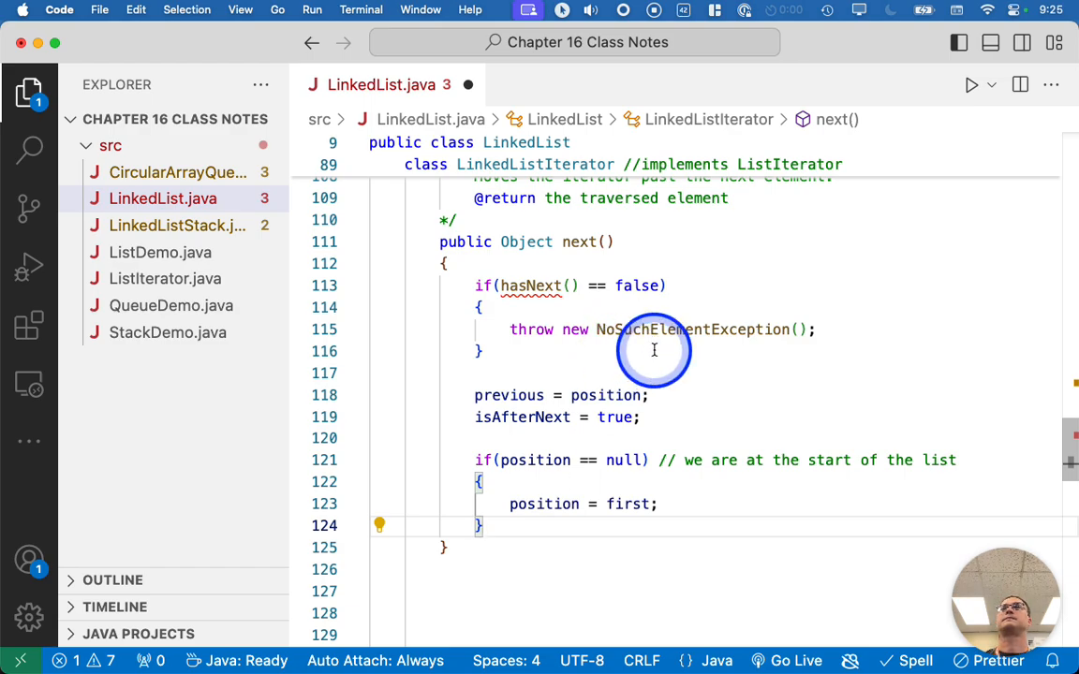
pyautogui.write('else{}')
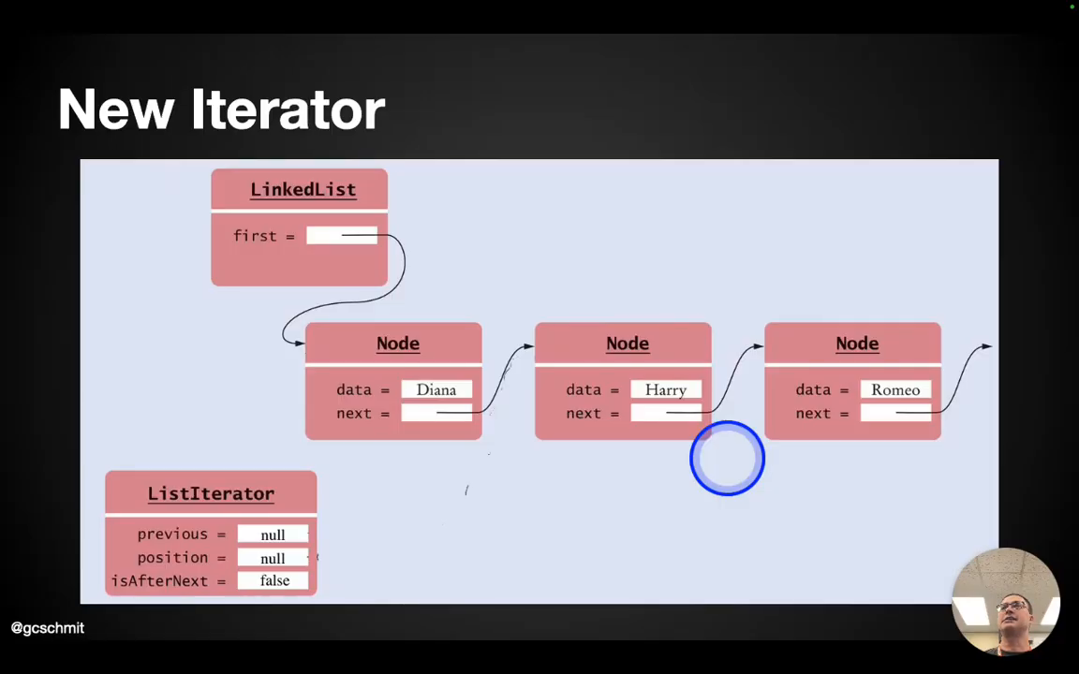
# Step: Fill the else with position = position.next; and end next() with return position.data;
pyautogui.press('Right')
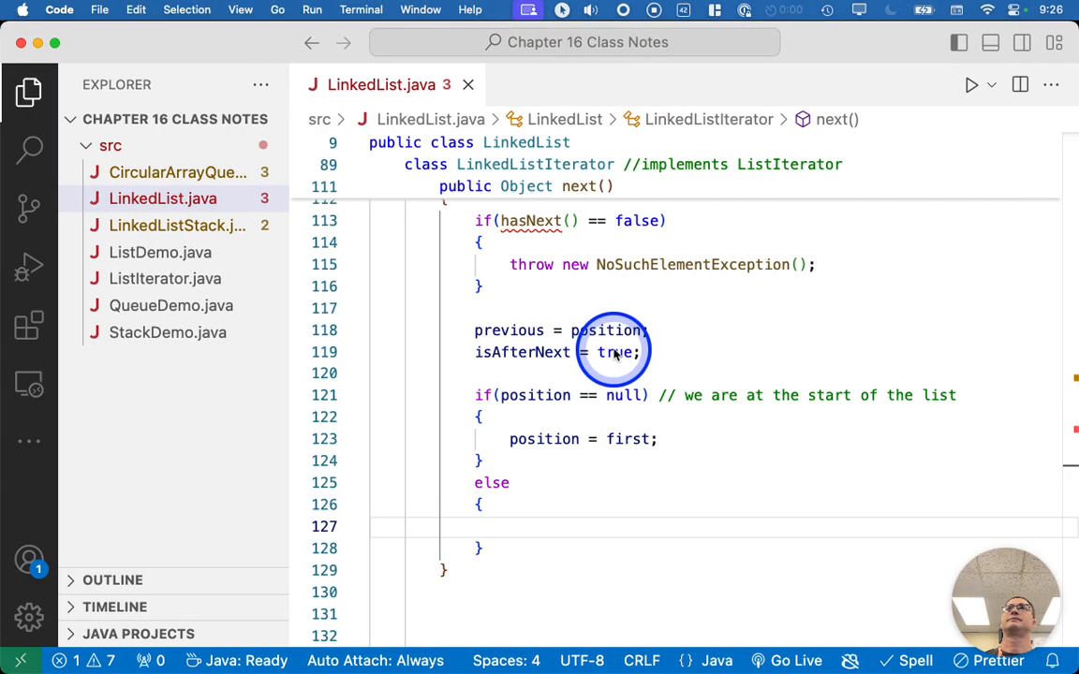
pyautogui.write('position =')
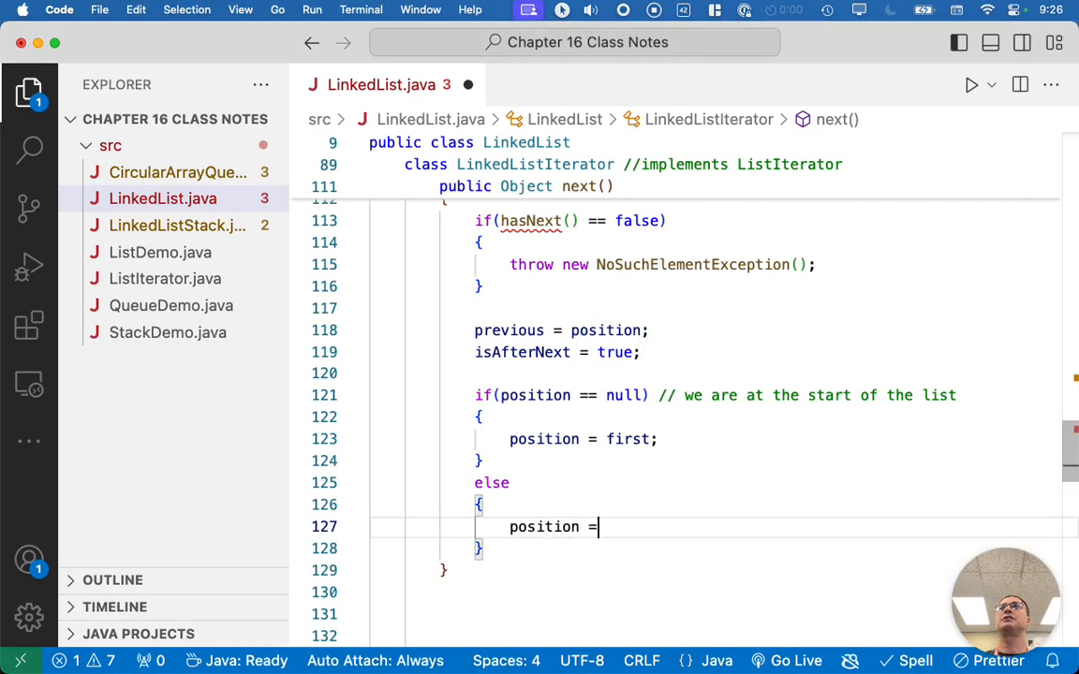
pyautogui.write('position.next;')
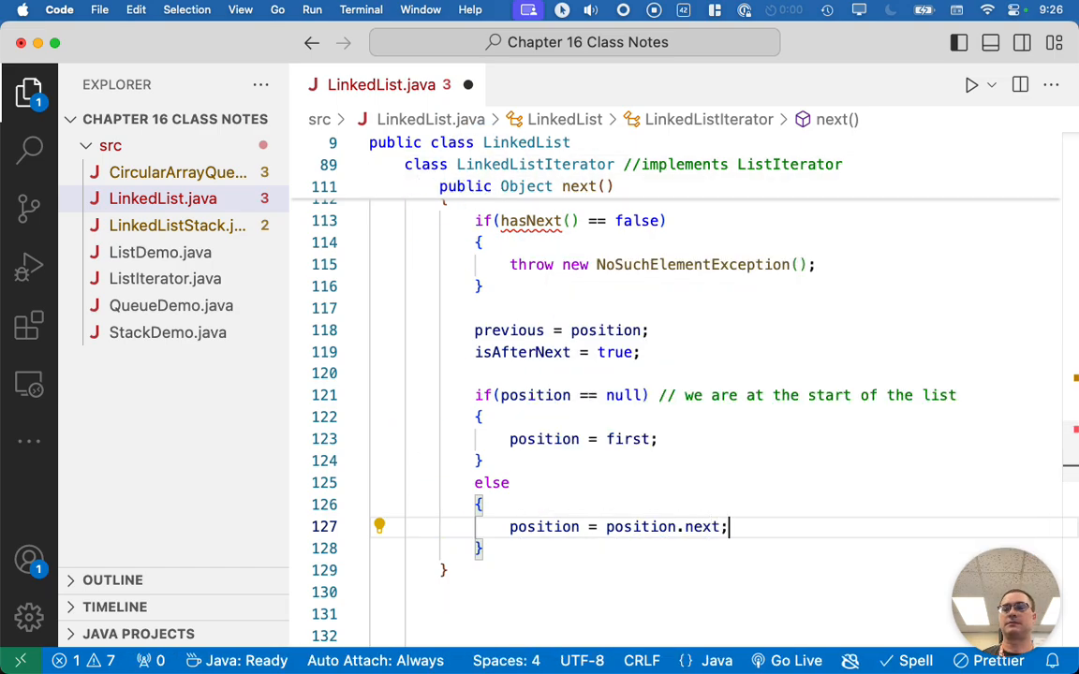
pyautogui.press('Cmd+S')
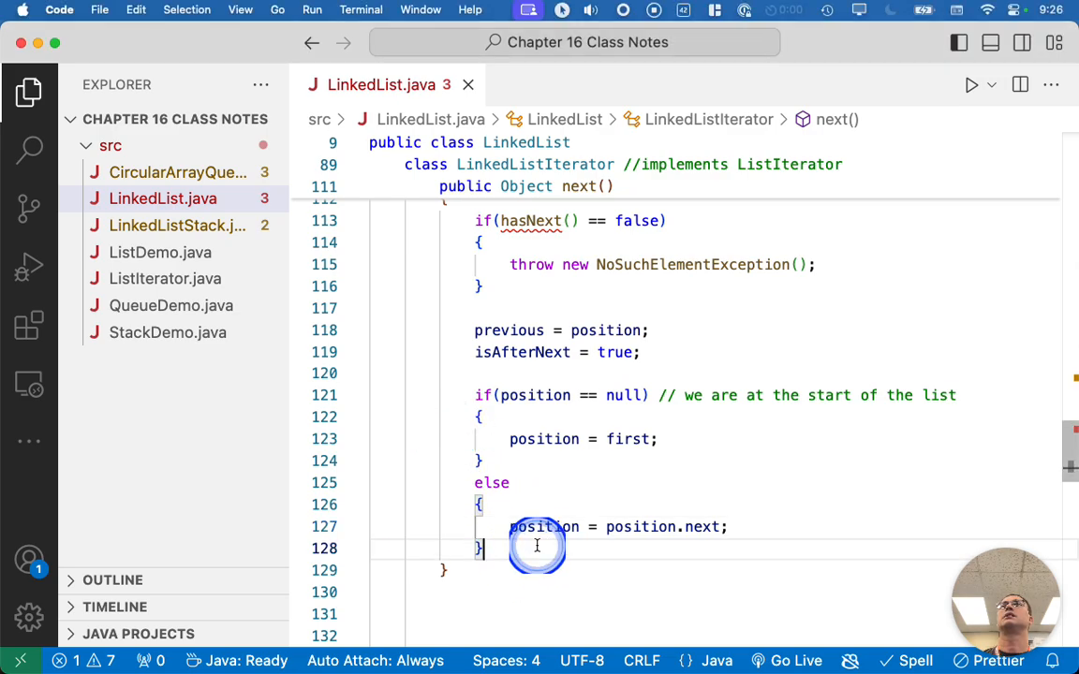
pyautogui.write('return')
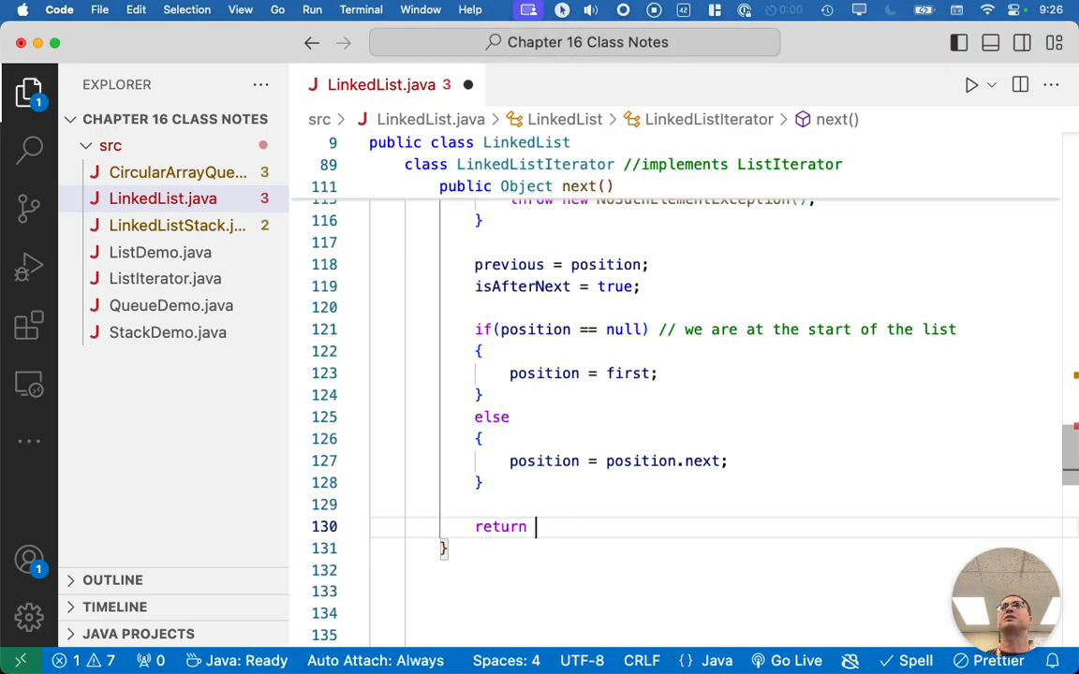
pyautogui.write('position.data;')
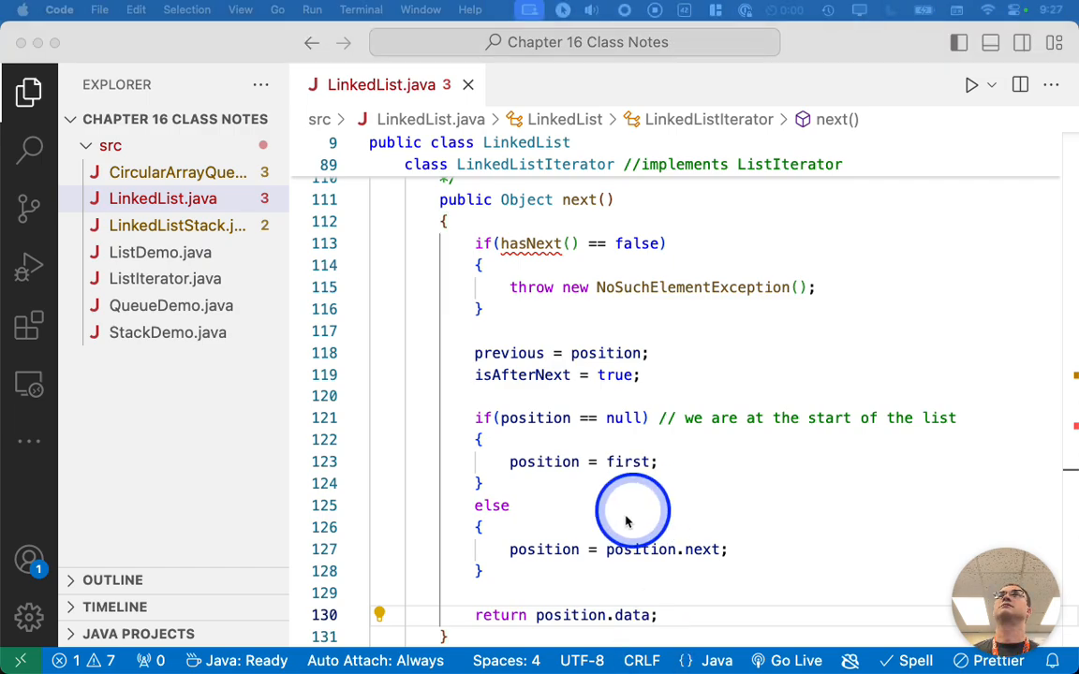
# Step: Begin public boolean hasNext() with if(position == null) returning first != null
pyautogui.scroll(-3)
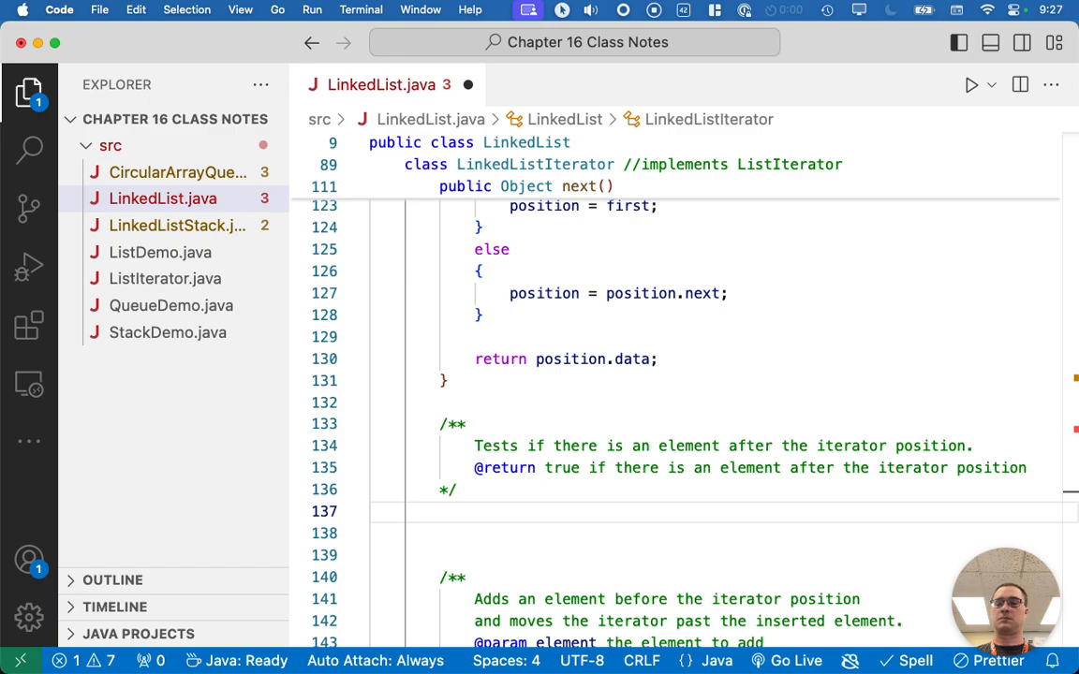
pyautogui.click(498, 512)
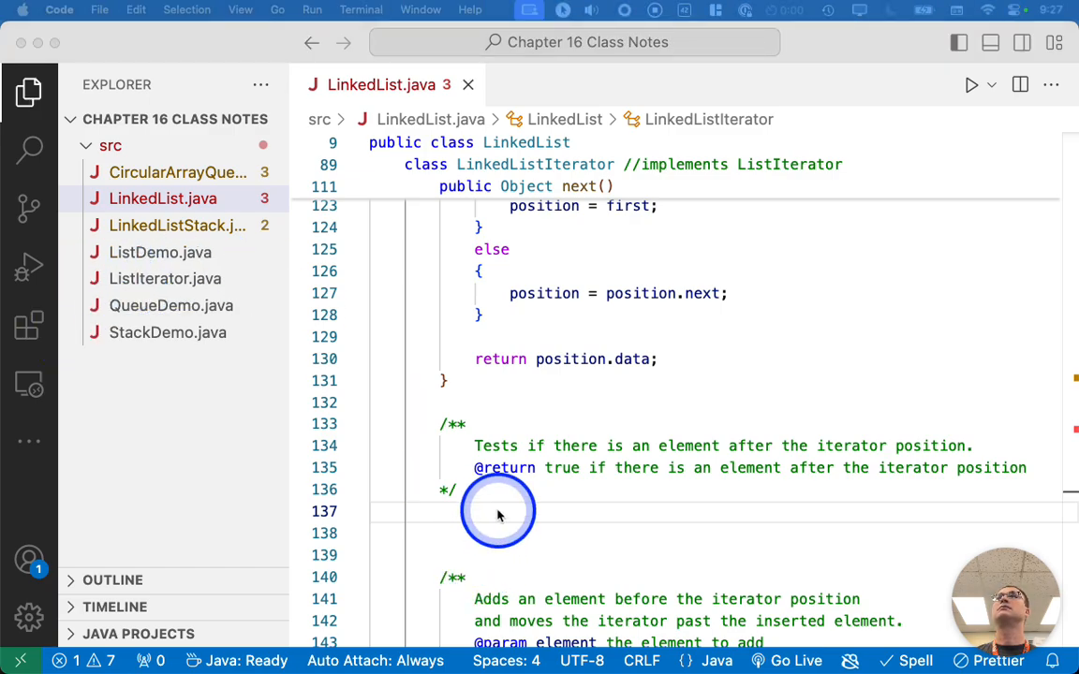
pyautogui.write('public boolean hasNext(')
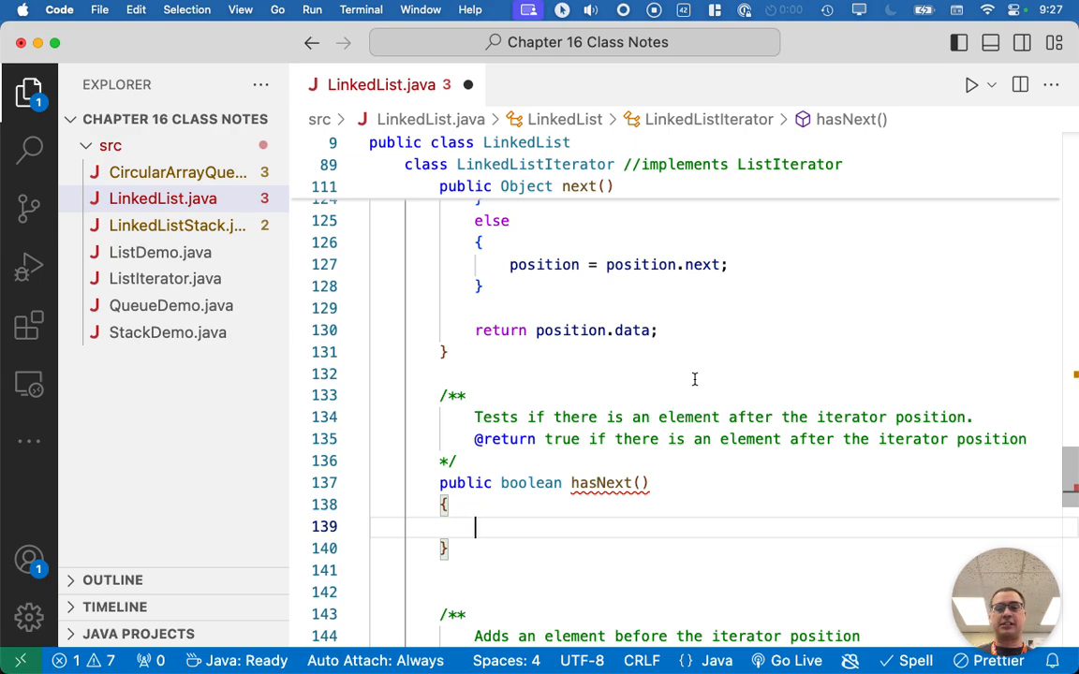
pyautogui.write('if(pos')
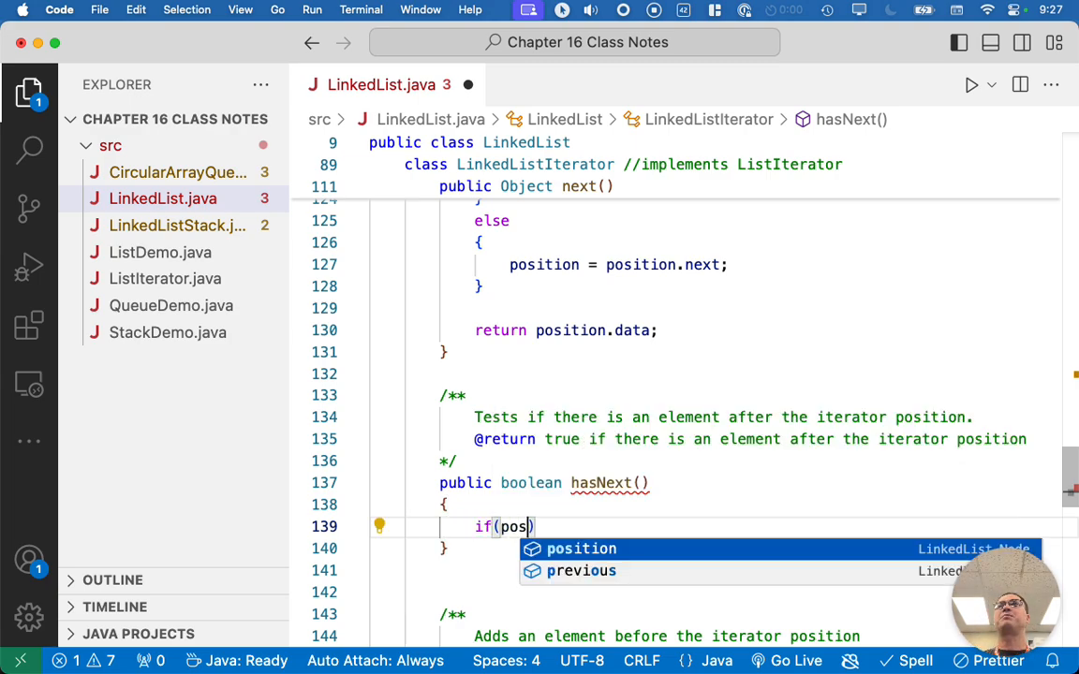
pyautogui.write('ition == null')
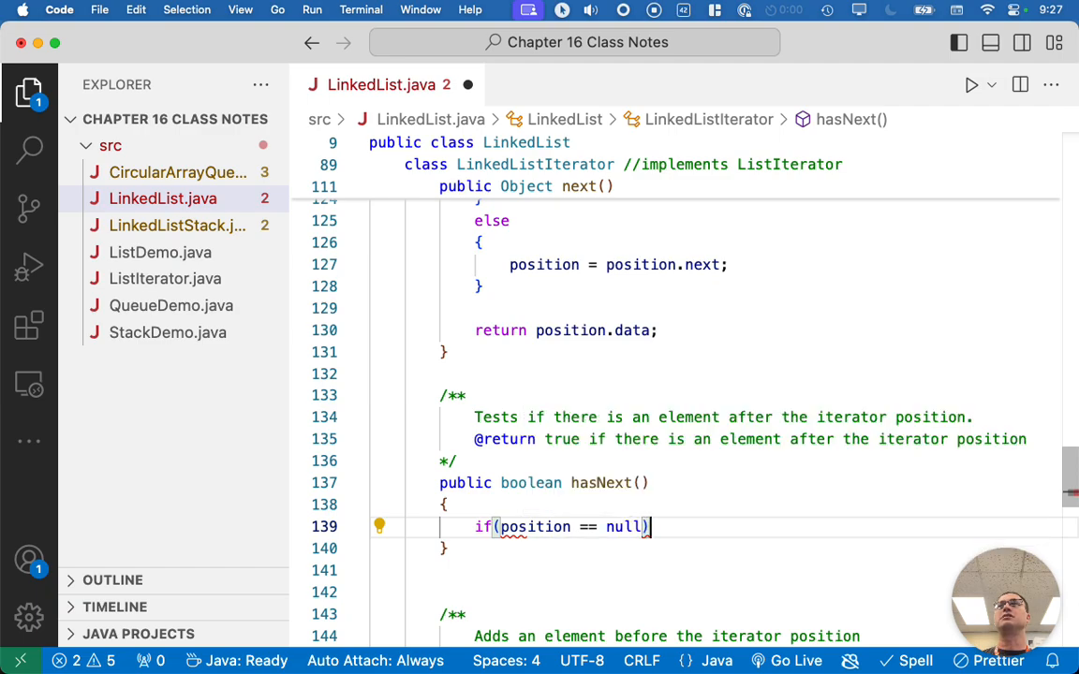
pyautogui.write('//')
pyautogui.write('{')
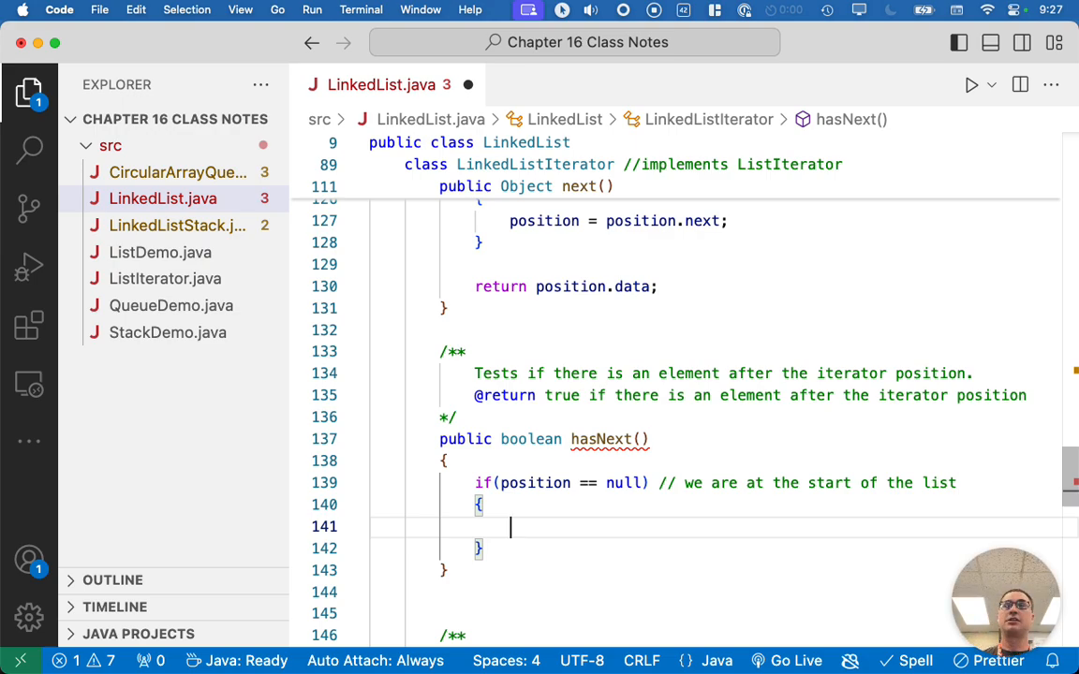
pyautogui.write('return first !')
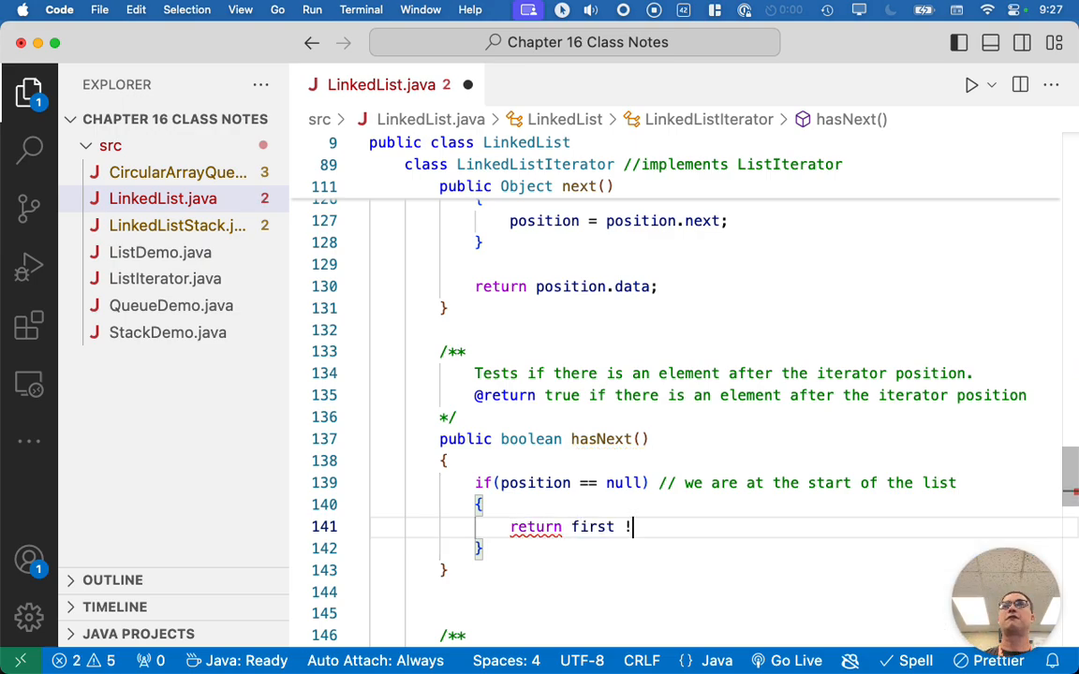
pyautogui.write('= null;')
pyautogui.click(714, 570)
pyautogui.write('else')
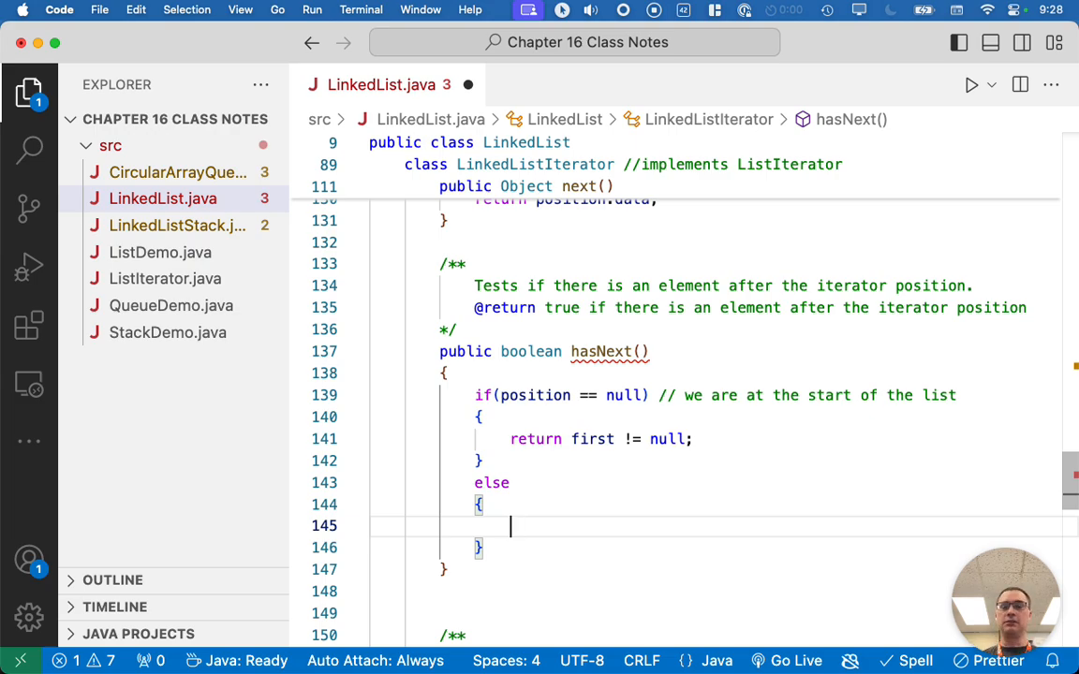
# Step: Finish hasNext() with return position.next != null; and save the file
pyautogui.write('return')
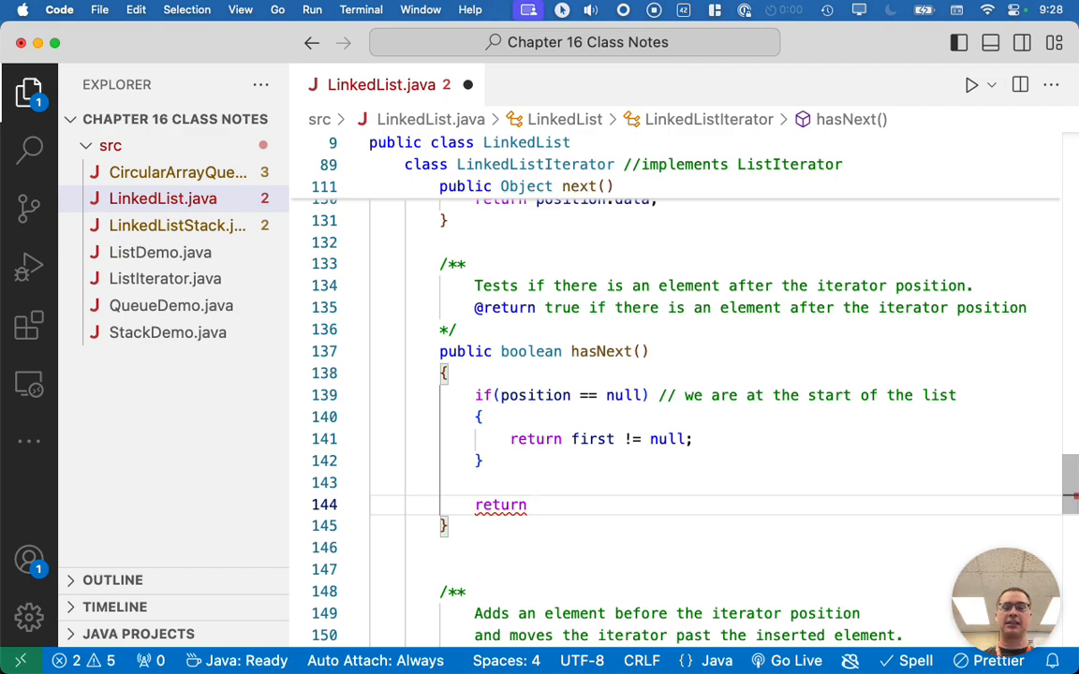
pyautogui.write('position.next != null;')
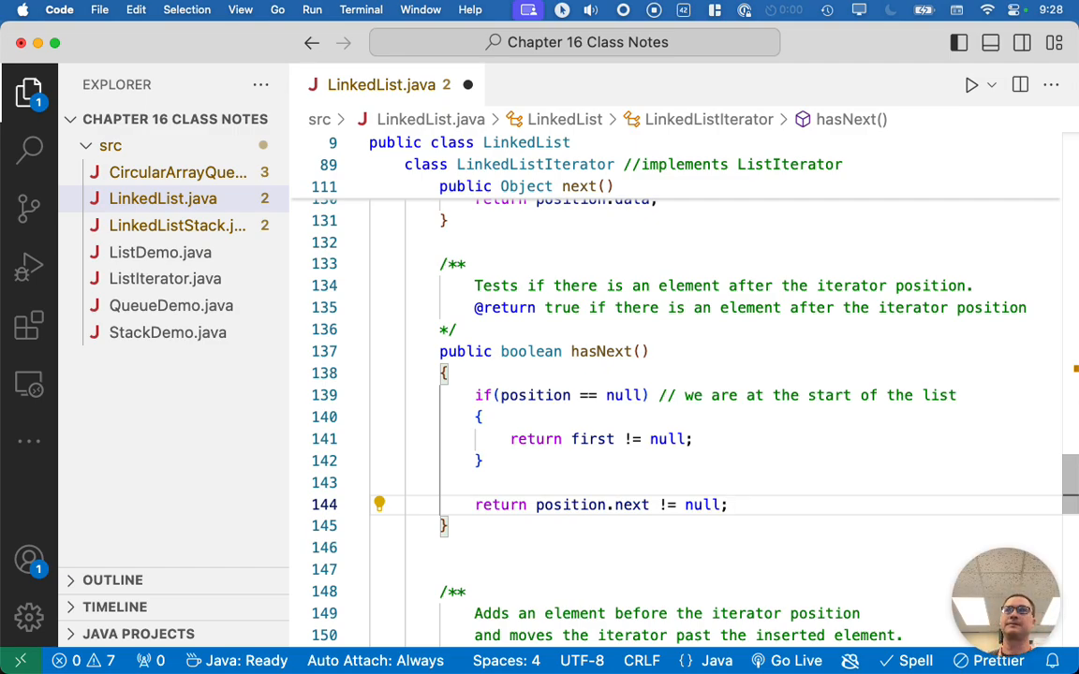
pyautogui.press('Cmd+s')
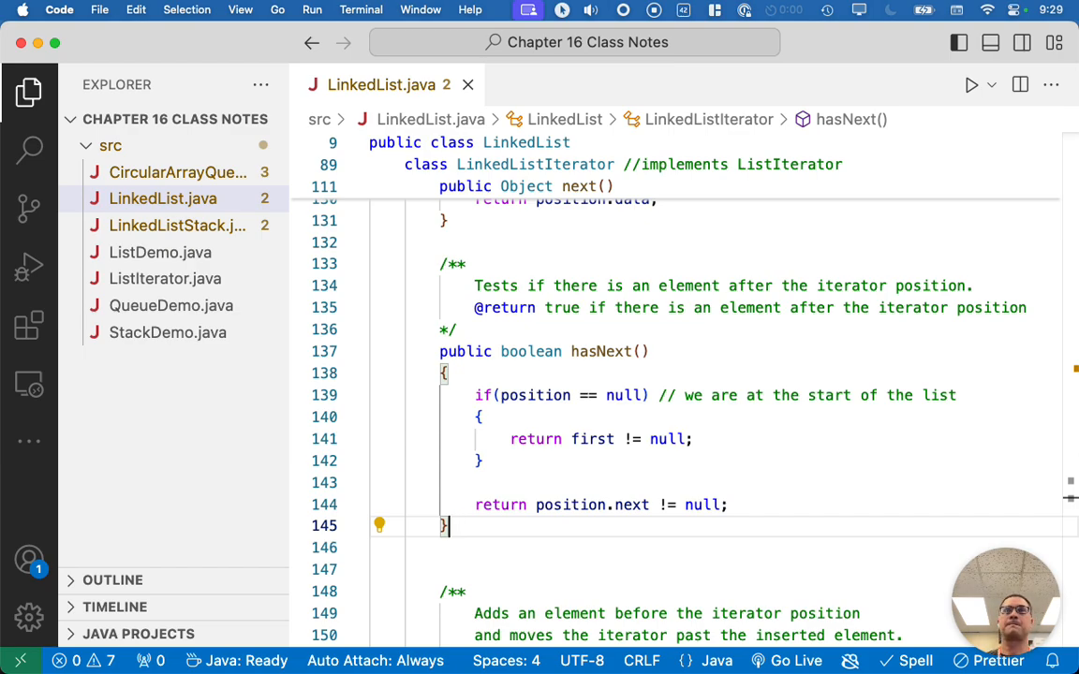
pyautogui.scroll(-3)
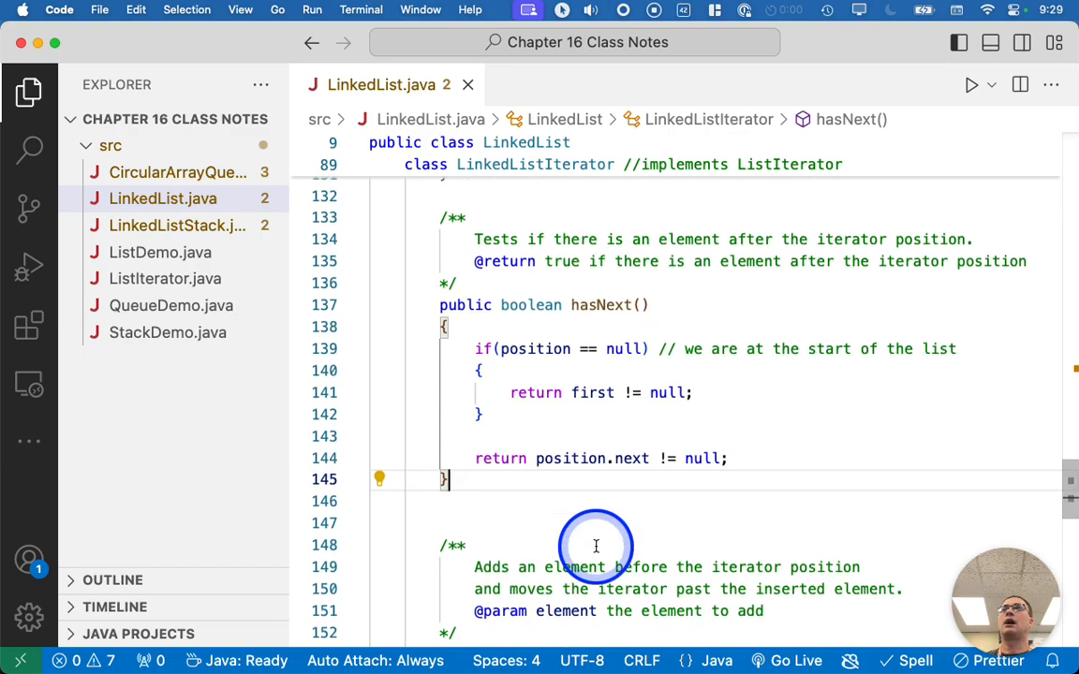
pyautogui.scroll(-3)
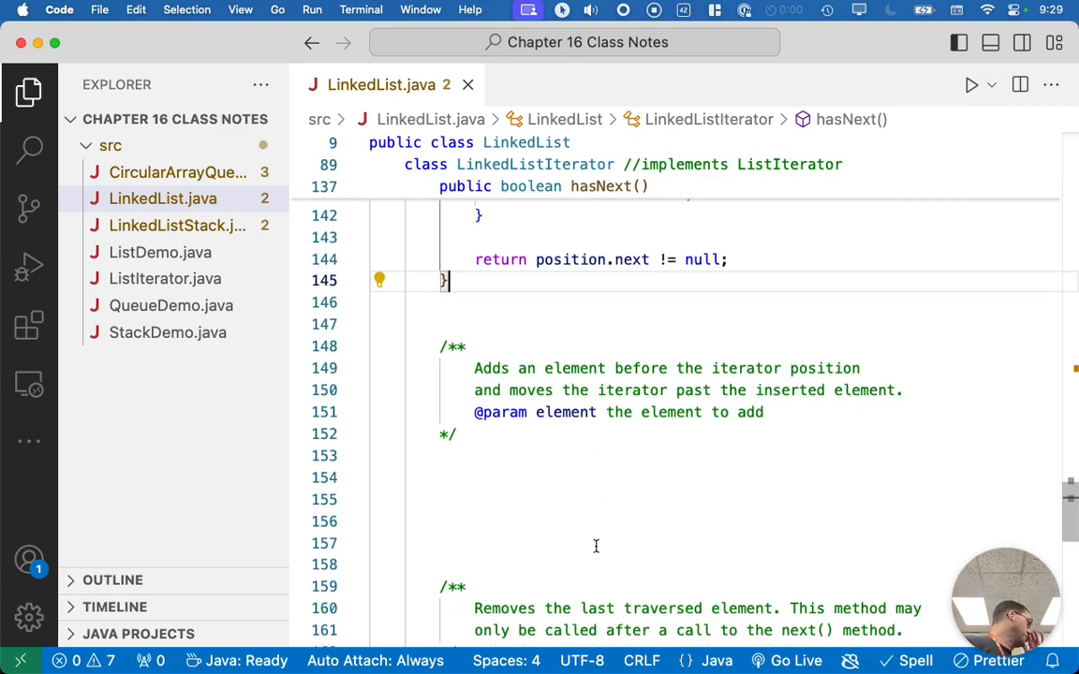
pyautogui.scroll(-3)
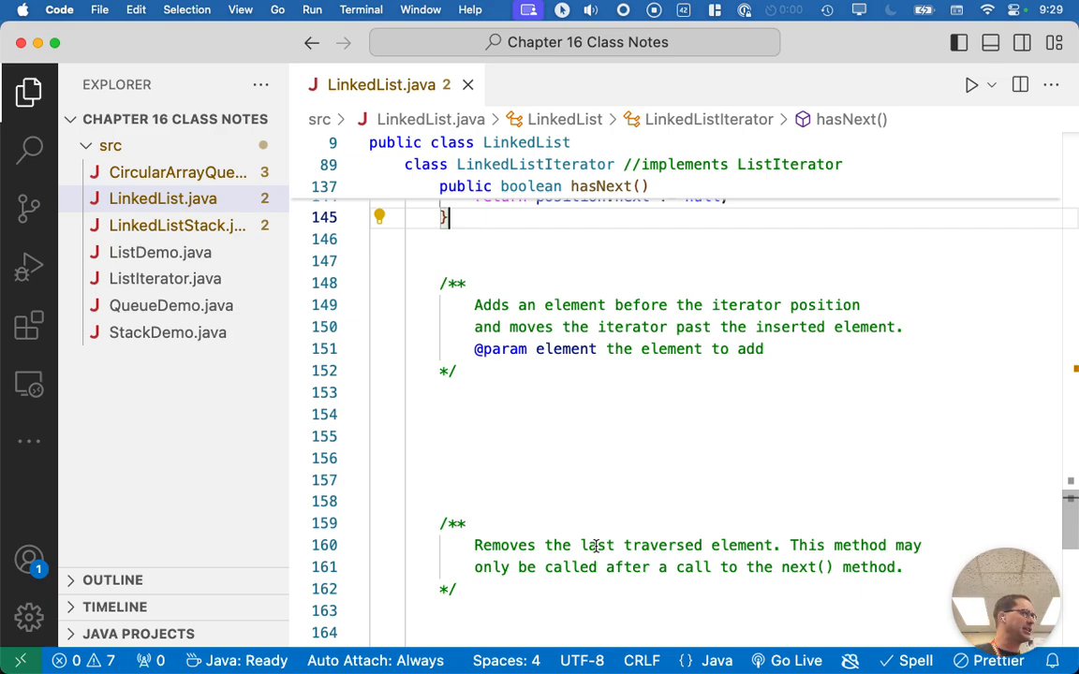
pyautogui.click(654, 435)
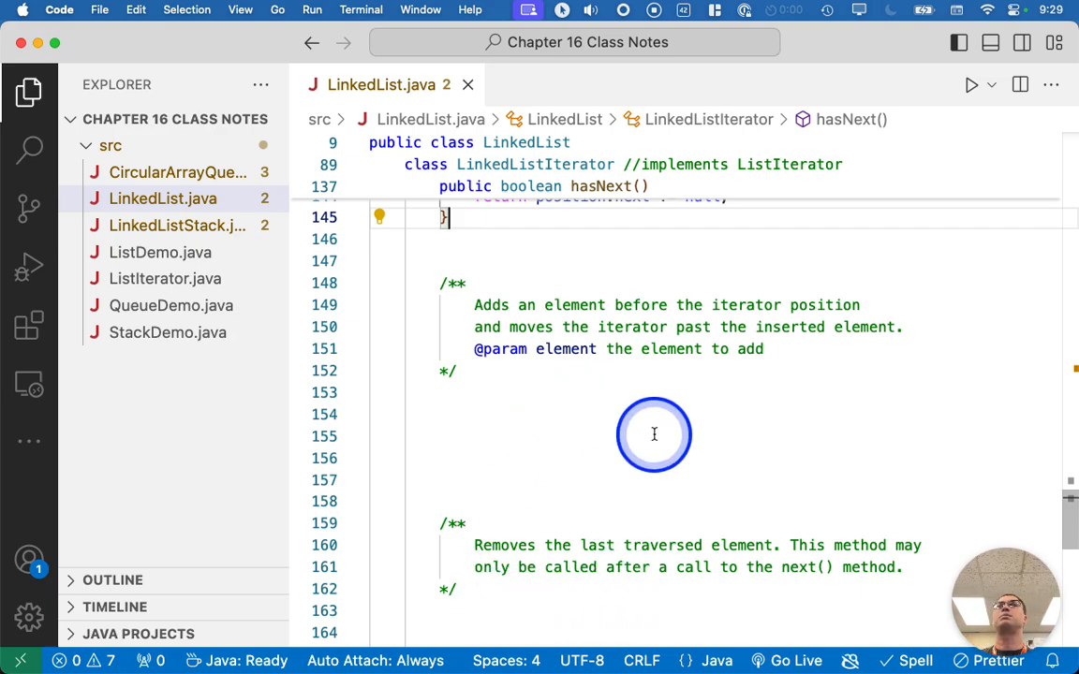
pyautogui.scroll(-3)
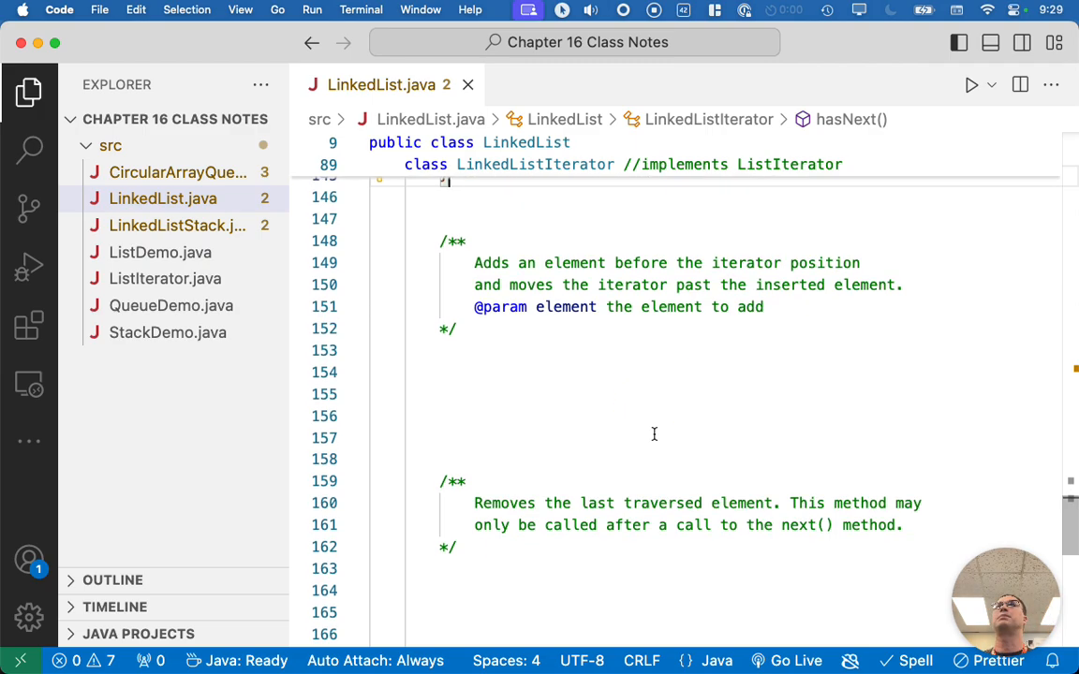
pyautogui.click(489, 356)
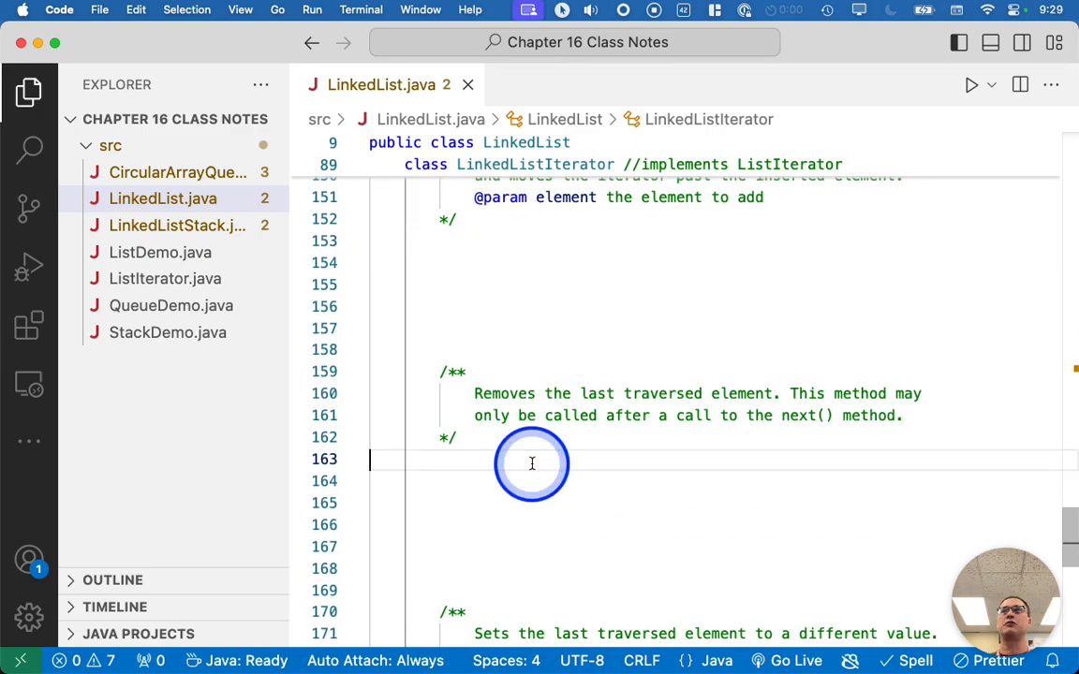
pyautogui.click(532, 465)
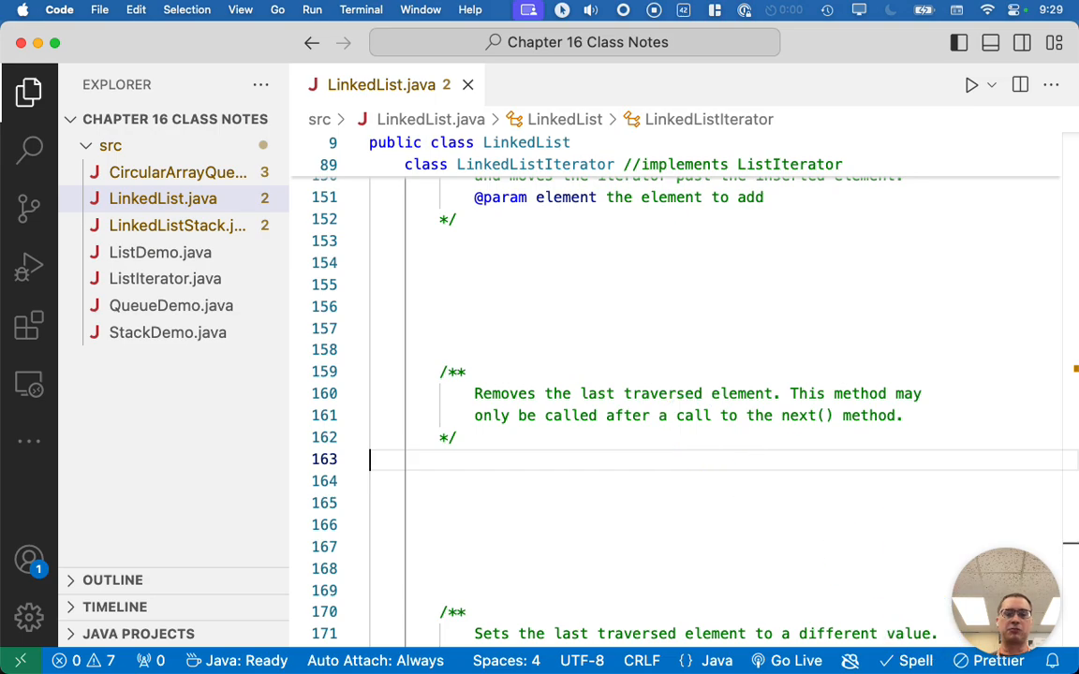
pyautogui.scroll(-3)
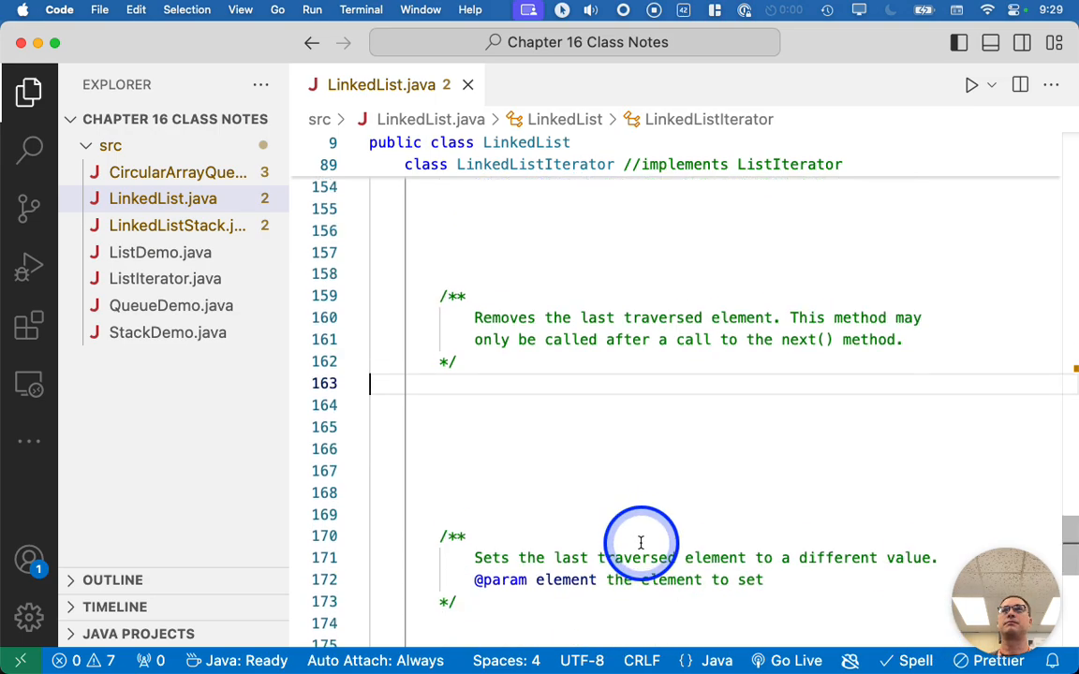